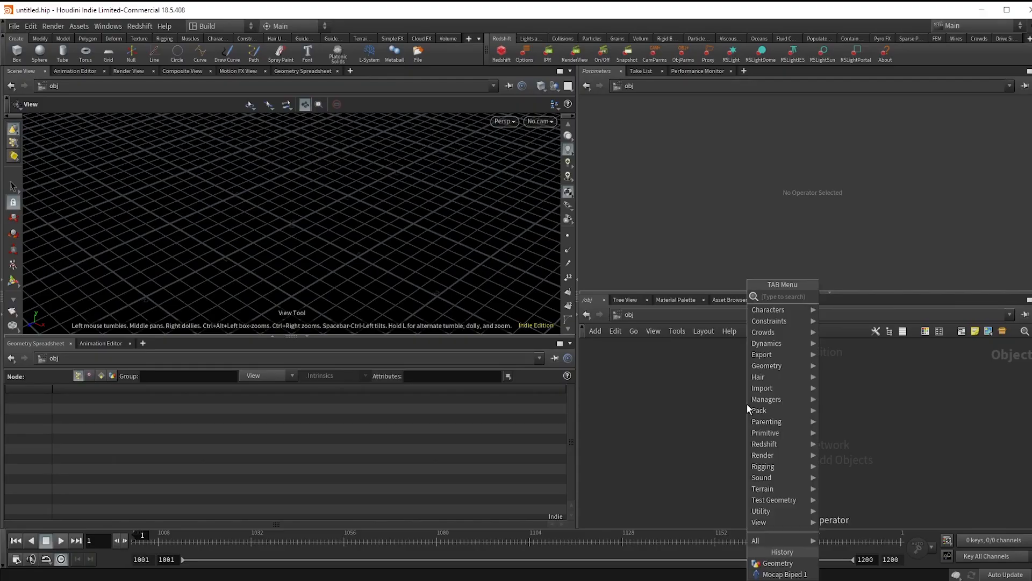
Bring in the template test head, subdivide it, and add an Add node holding one point
{"action": "type", "text": "test"}
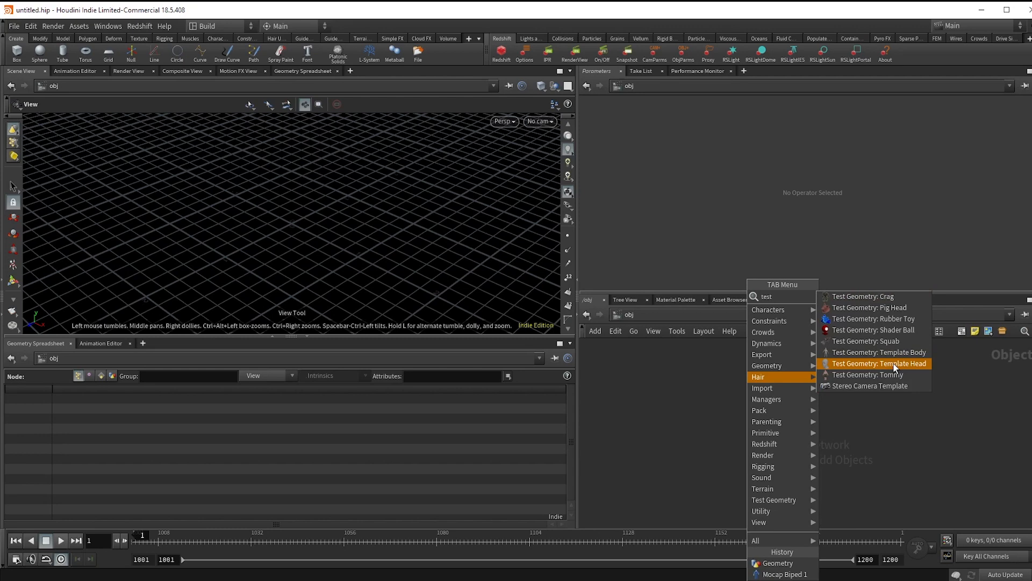
{"action": "left_click", "coordinate": [879, 362]}
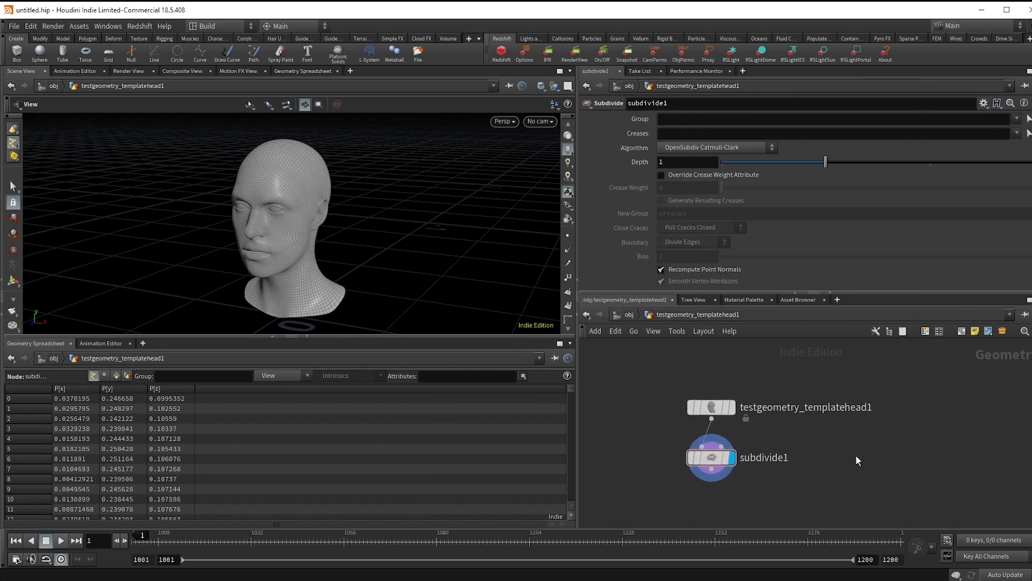
{"action": "key", "text": "Tab"}
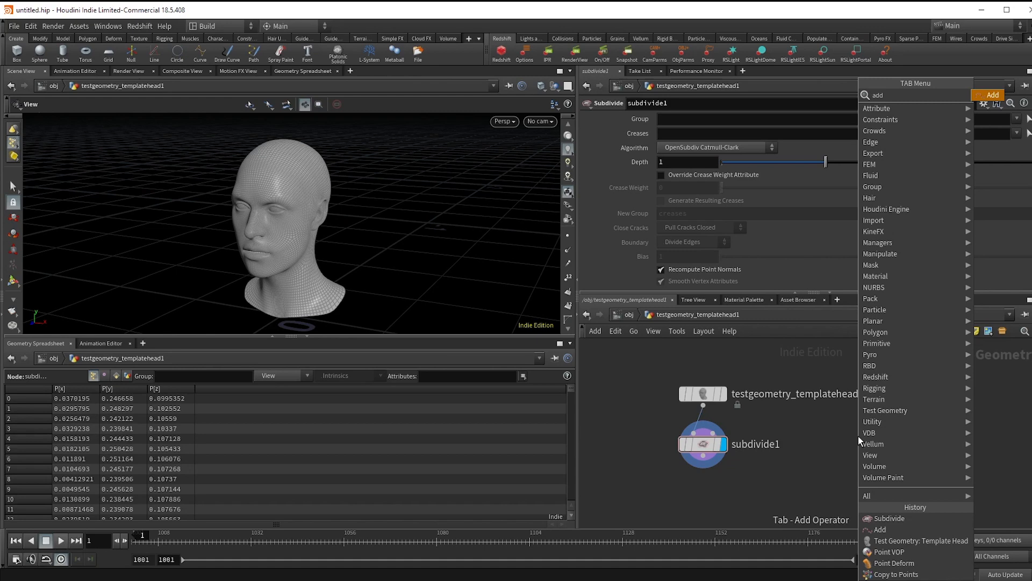
{"action": "left_click", "coordinate": [881, 529]}
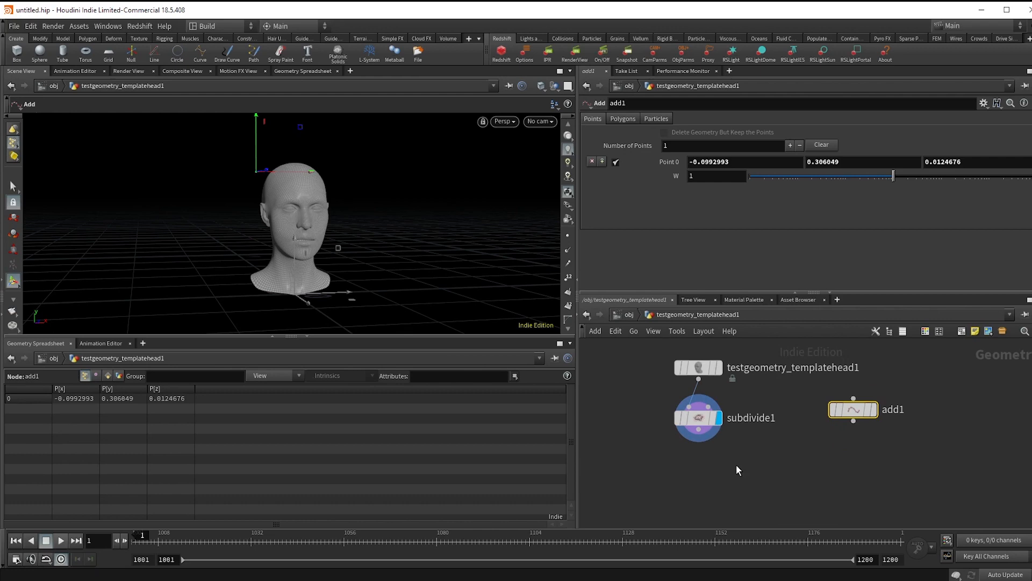
Create an Attribute VOP named dist after the subdivide and dive inside it
{"action": "left_click", "coordinate": [696, 417]}
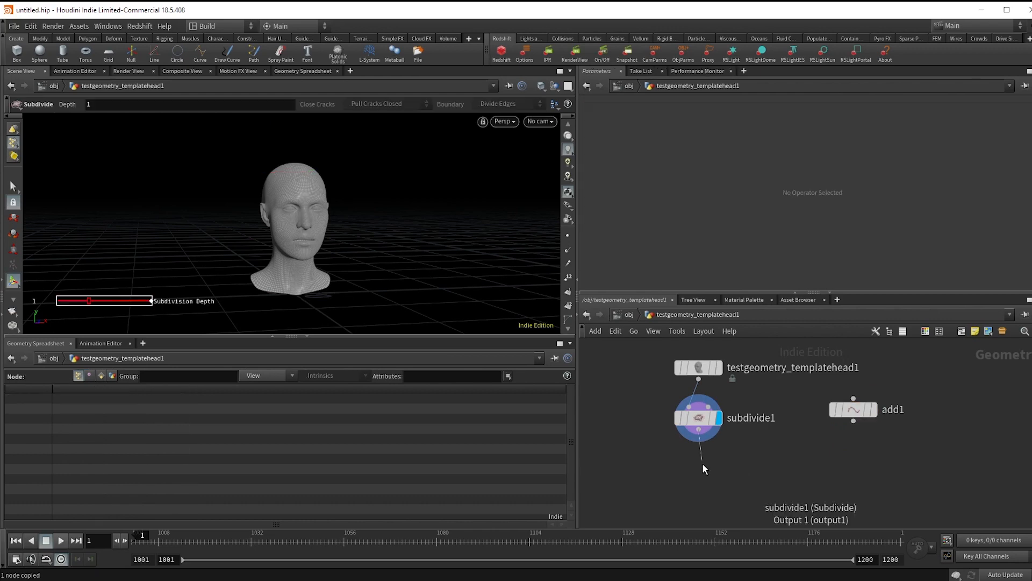
{"action": "left_click", "coordinate": [701, 465]}
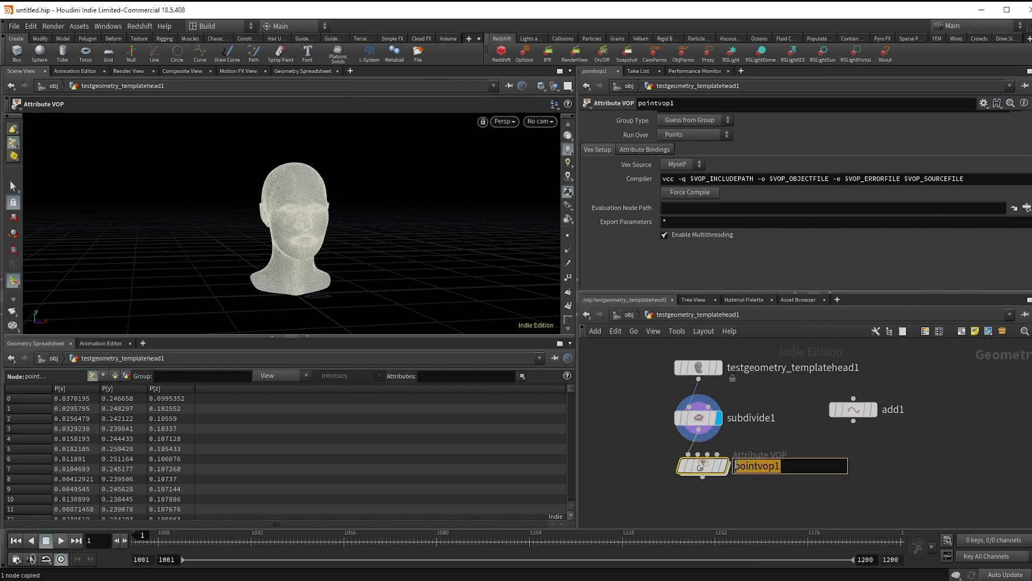
{"action": "type", "text": "dist"}
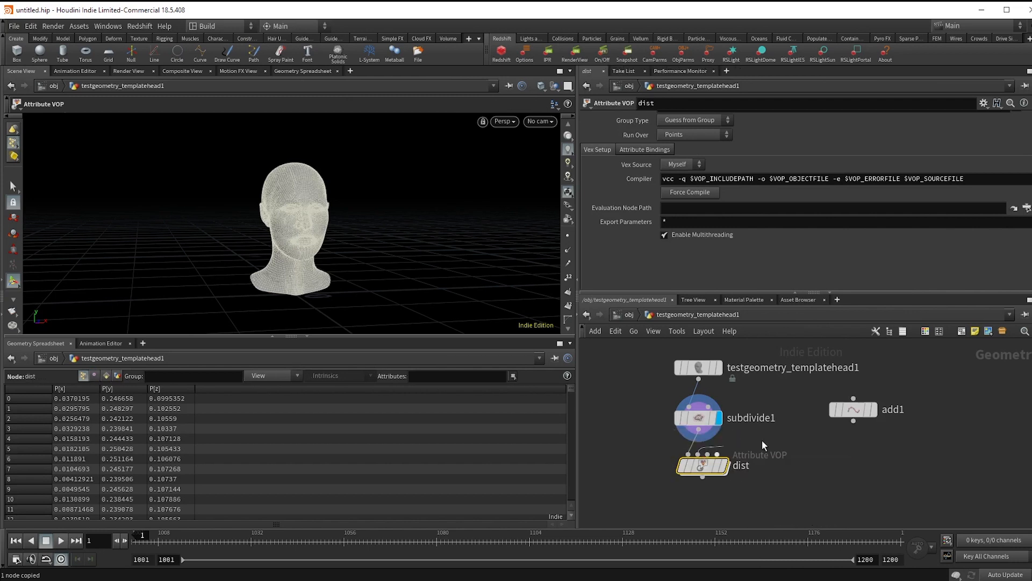
{"action": "double_click", "coordinate": [702, 464]}
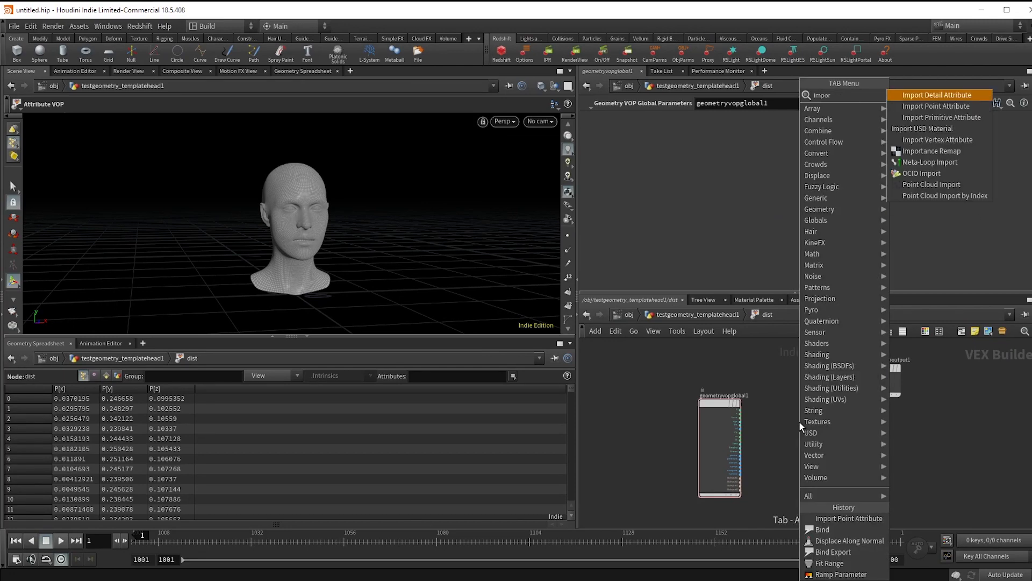
Import P from the second input with a constant point number and wire it into a Distance node
{"action": "left_click", "coordinate": [936, 107]}
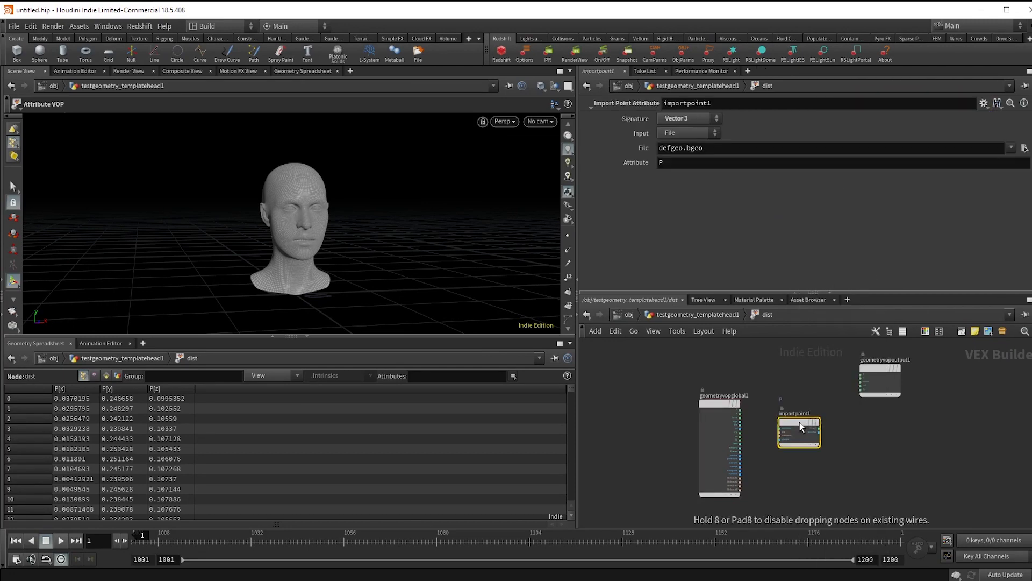
{"action": "left_click", "coordinate": [687, 134]}
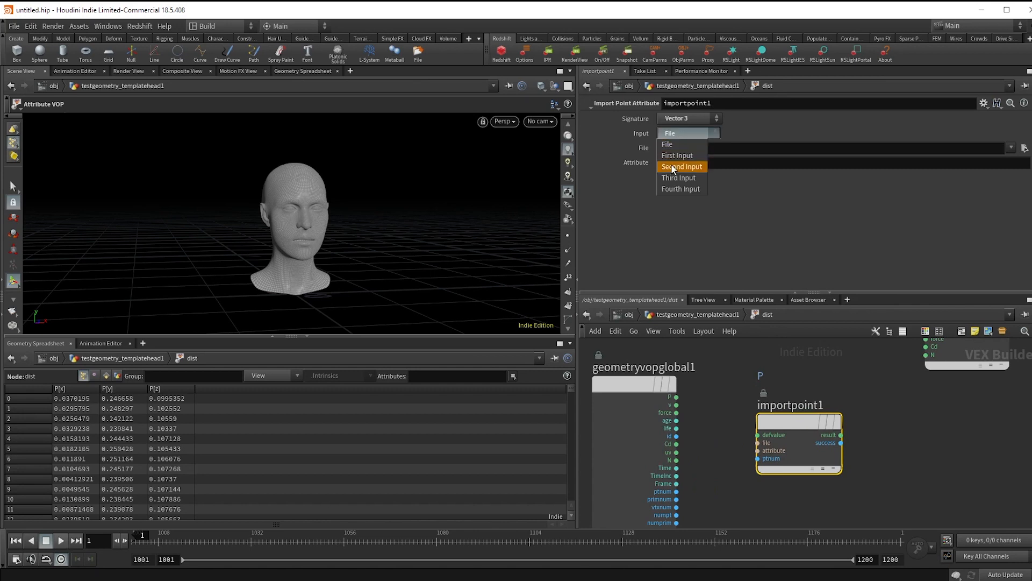
{"action": "left_click", "coordinate": [683, 166]}
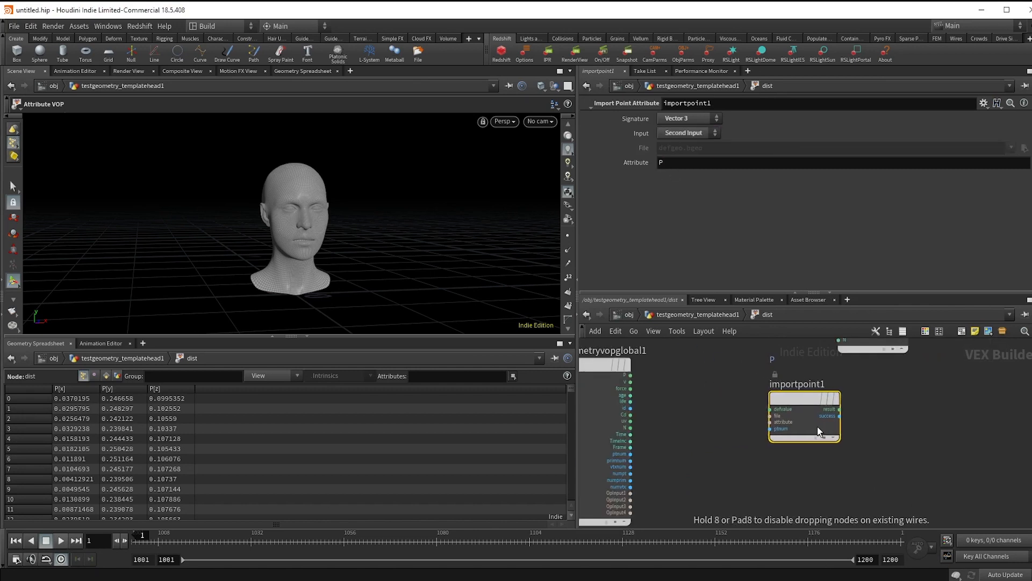
{"action": "left_click_drag", "start_coordinate": [804, 416], "coordinate": [783, 441]}
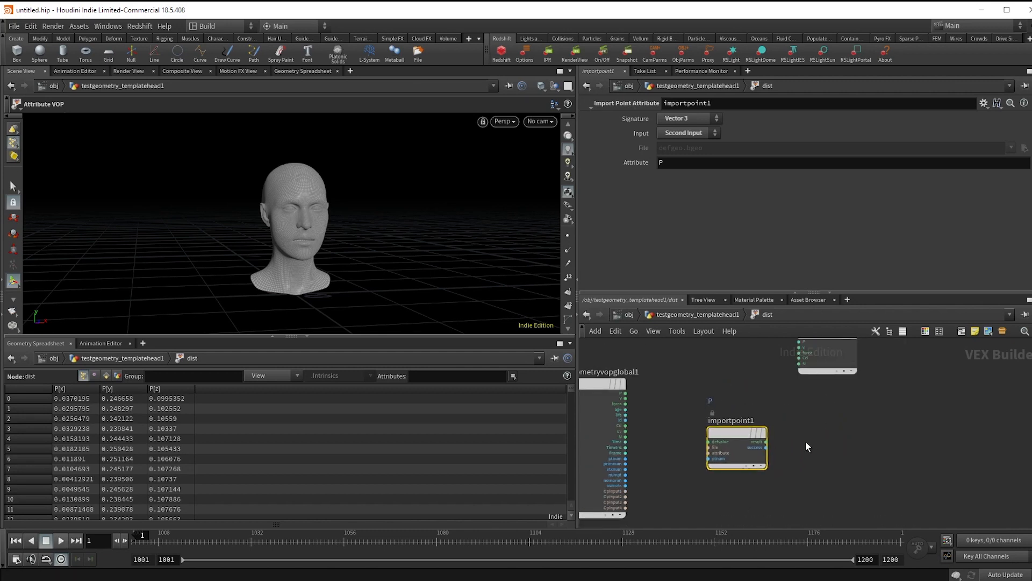
{"action": "mouse_move", "coordinate": [709, 463]}
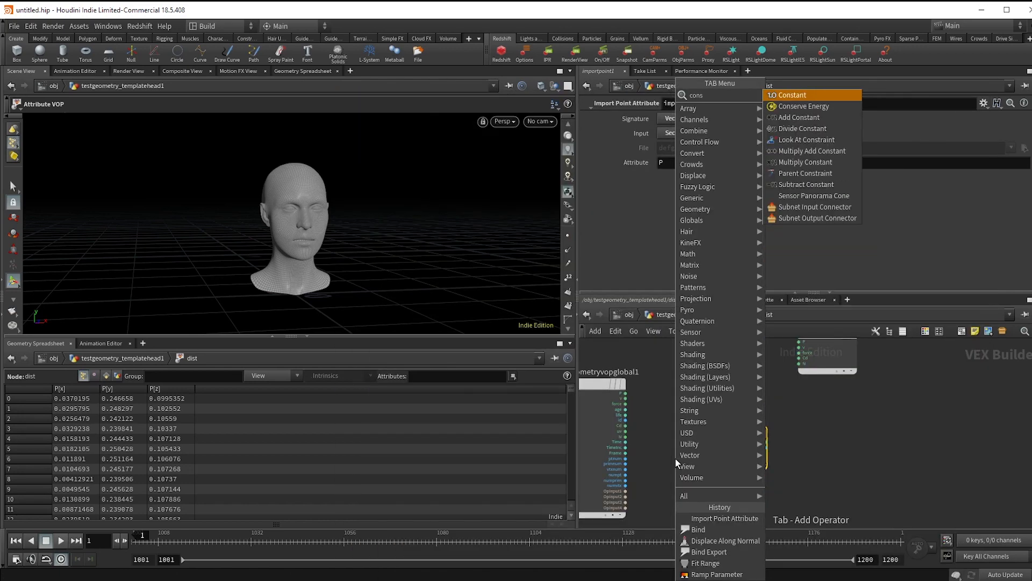
{"action": "left_click", "coordinate": [787, 94]}
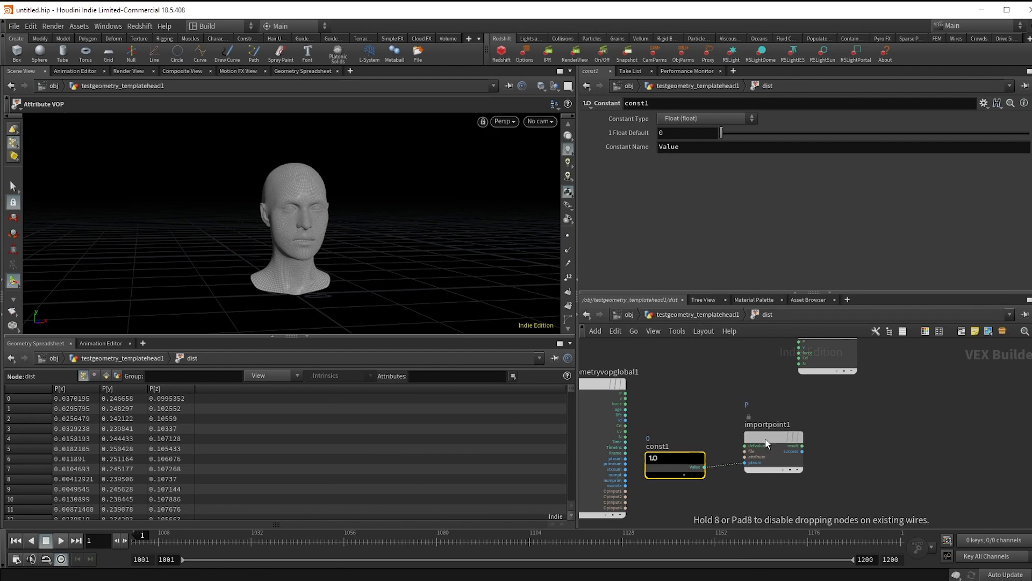
{"action": "left_click", "coordinate": [759, 429]}
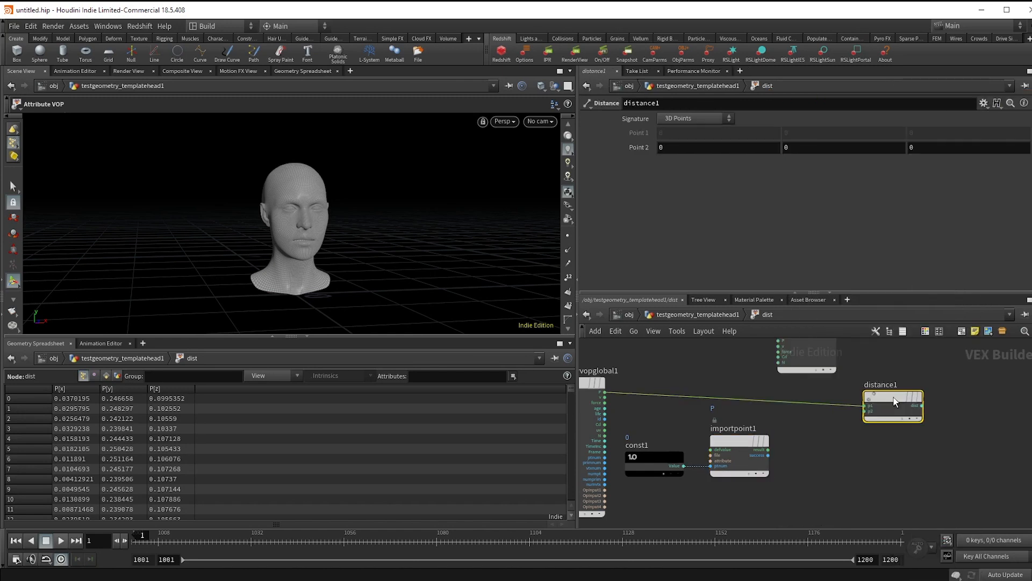
{"action": "left_click_drag", "start_coordinate": [765, 453], "coordinate": [868, 415]}
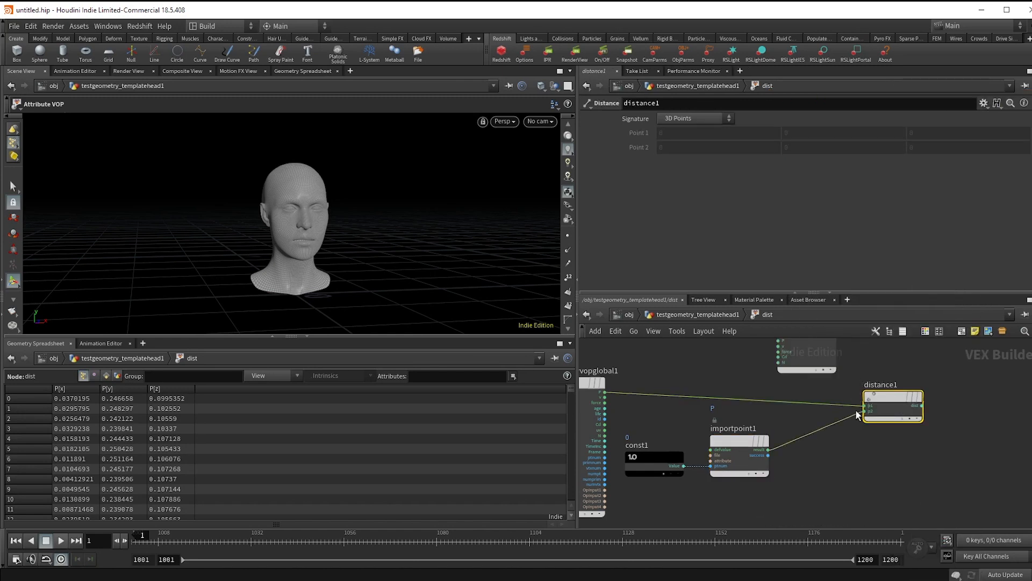
Export the distance result through a Bind Export named dist
{"action": "key", "text": "Tab"}
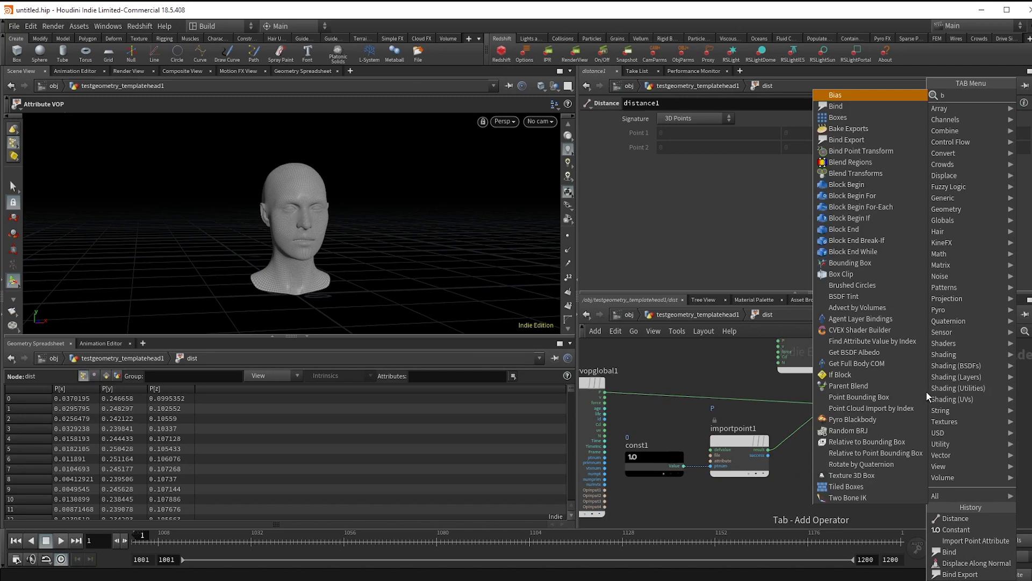
{"action": "left_click", "coordinate": [840, 107]}
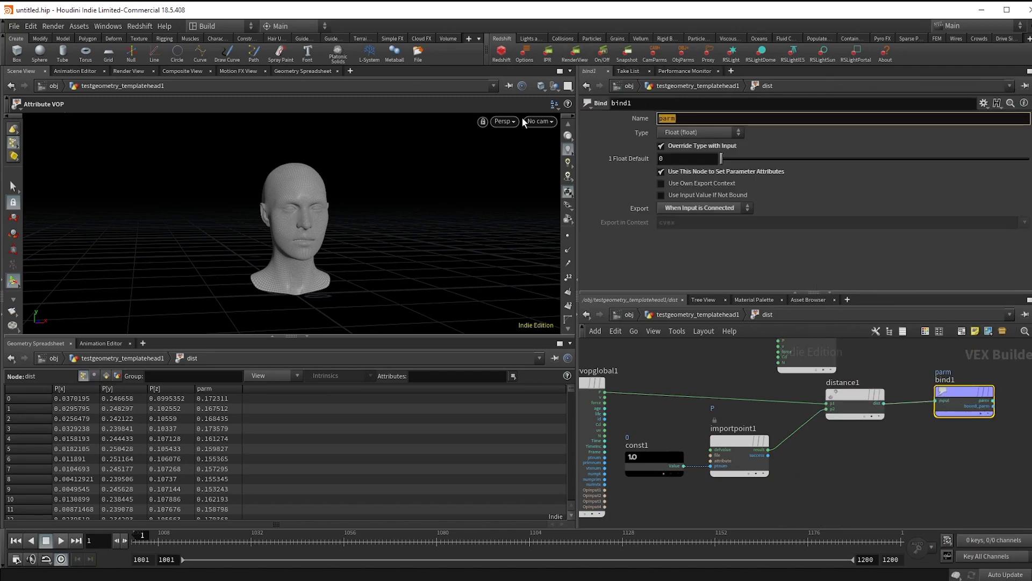
{"action": "type", "text": "dist"}
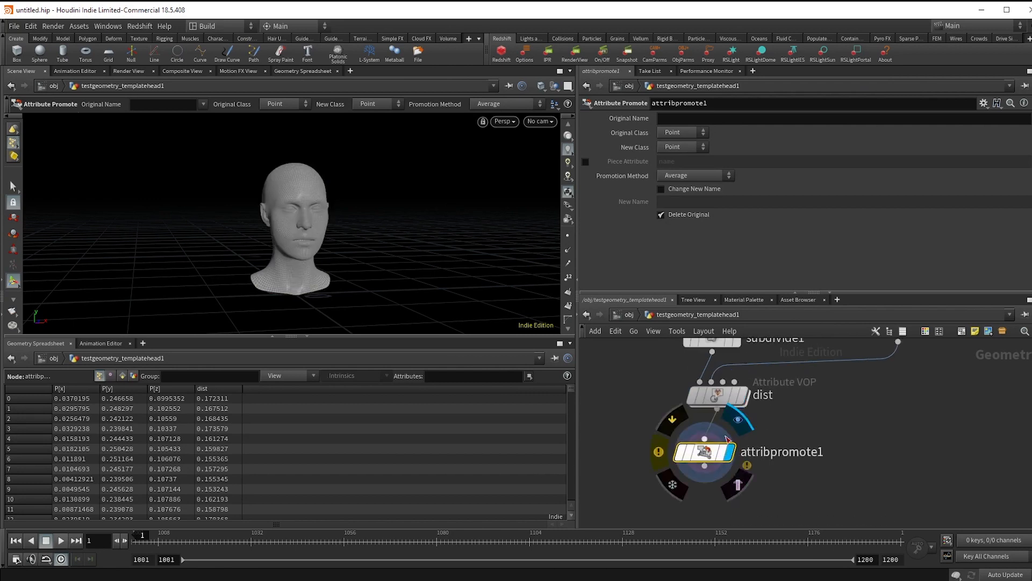
Promote dist to a Detail maximum renamed dist_Max via Attribute Promote
{"action": "type", "text": "dist"}
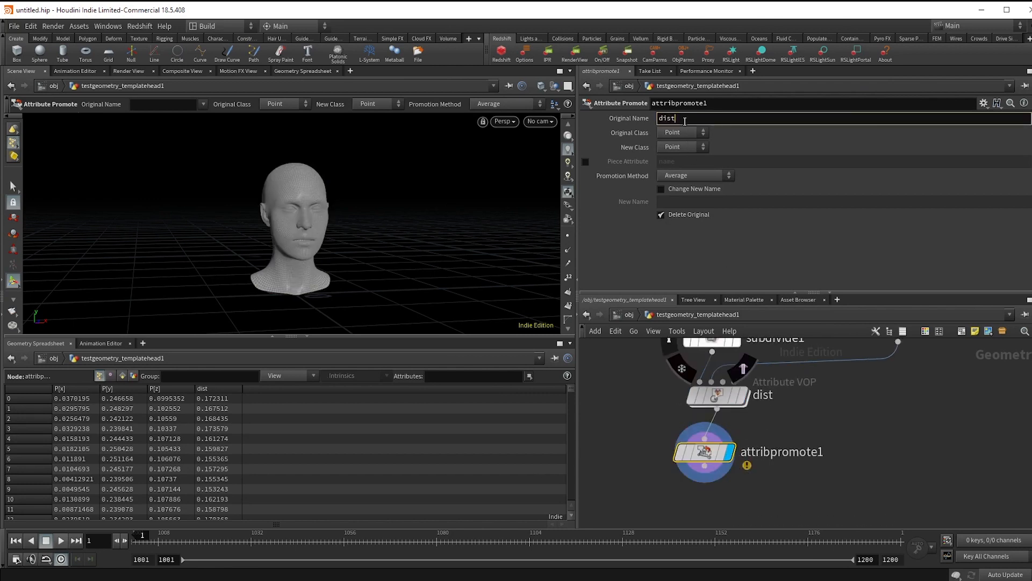
{"action": "left_click", "coordinate": [682, 146]}
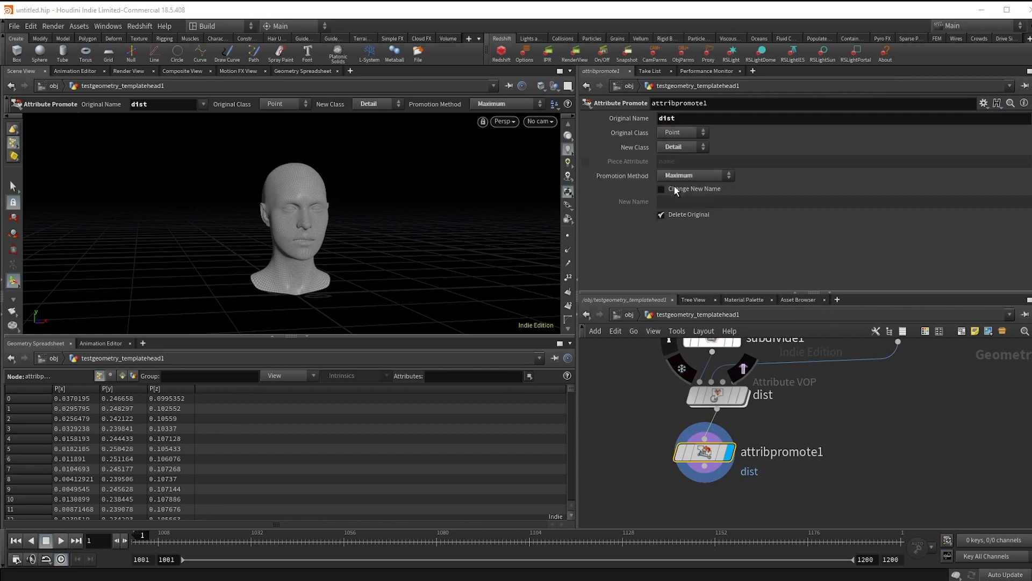
{"action": "left_click", "coordinate": [662, 189]}
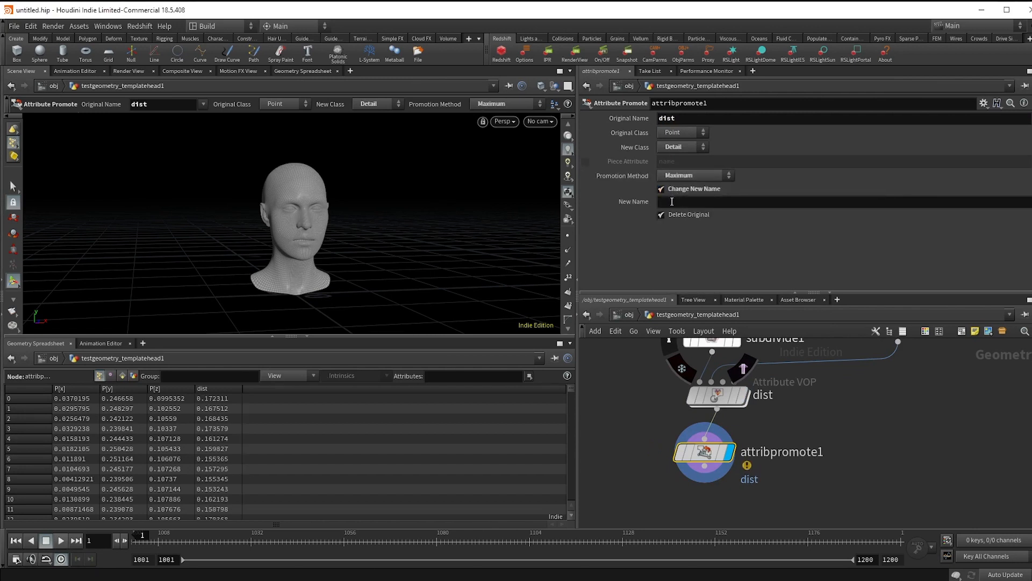
{"action": "type", "text": "dist_Ma"}
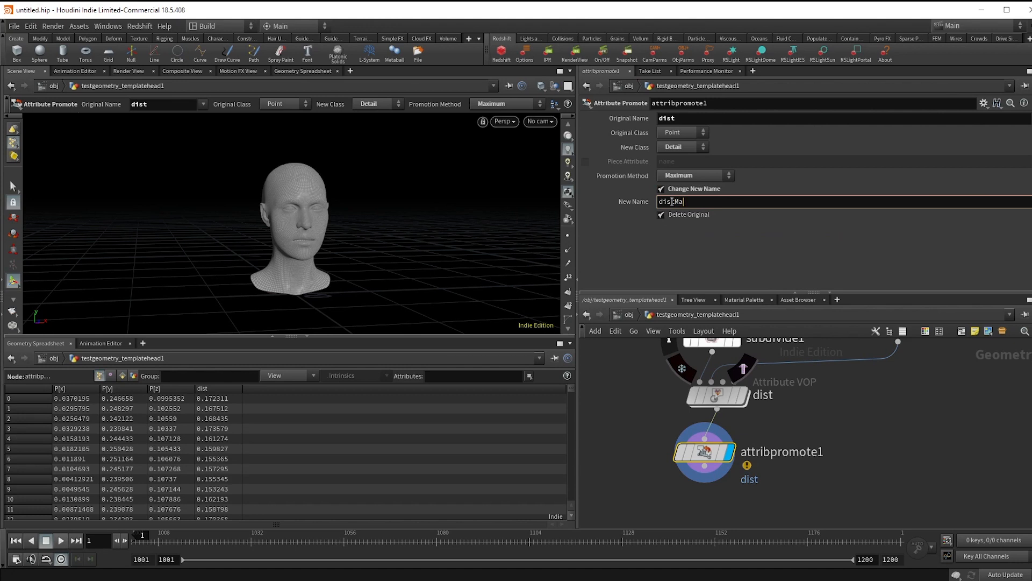
{"action": "left_click", "coordinate": [661, 215]}
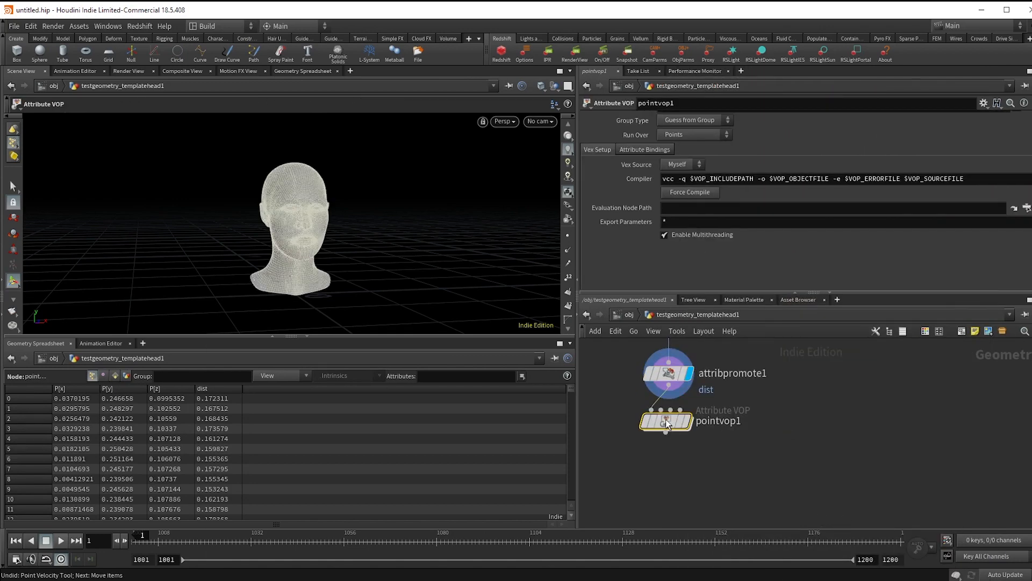
Inside the grow VOP, bind dist and import distMax as a Float detail attribute
{"action": "type", "text": "growth"}
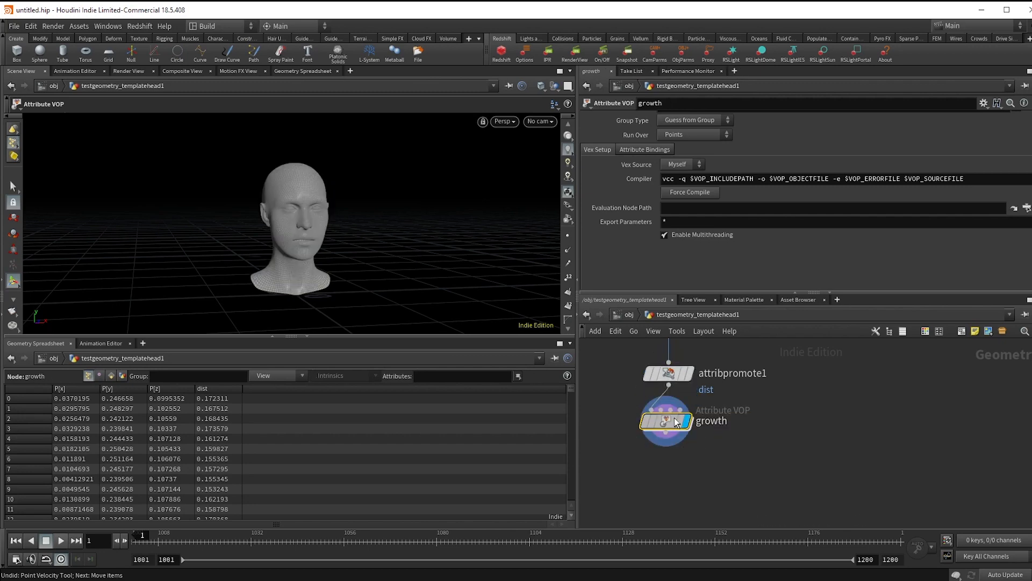
{"action": "double_click", "coordinate": [666, 420]}
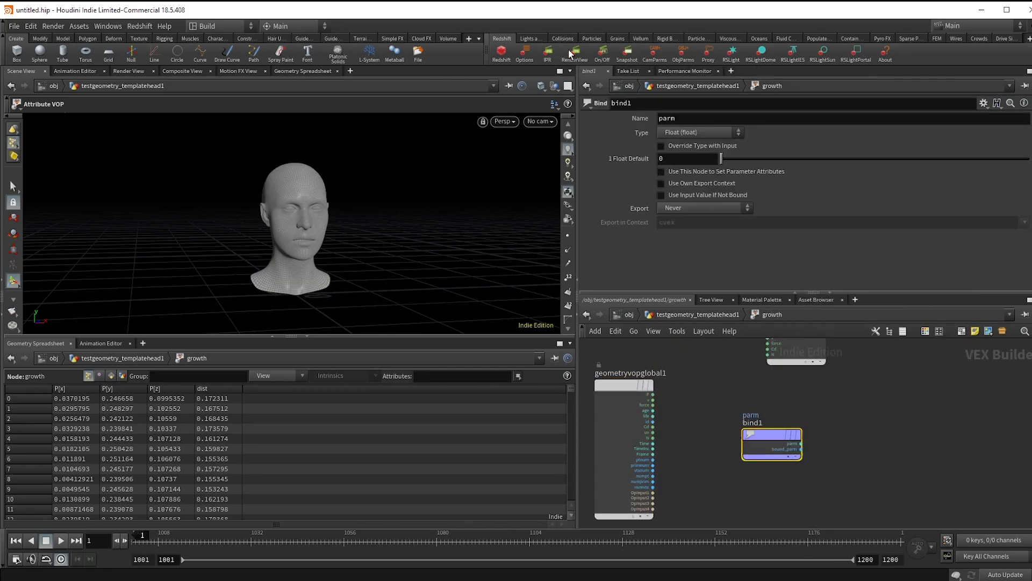
{"action": "type", "text": "dist"}
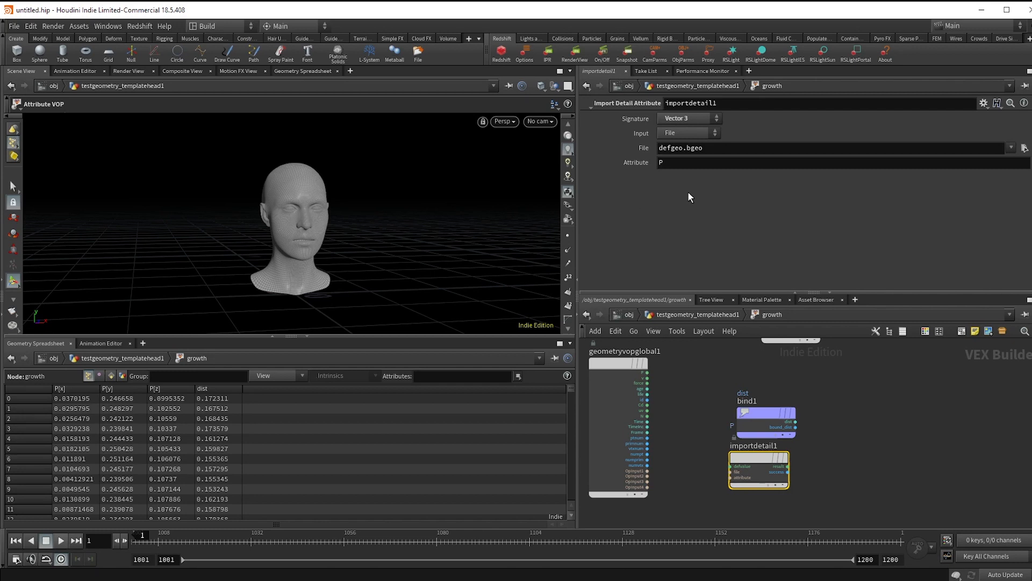
{"action": "type", "text": "distM"}
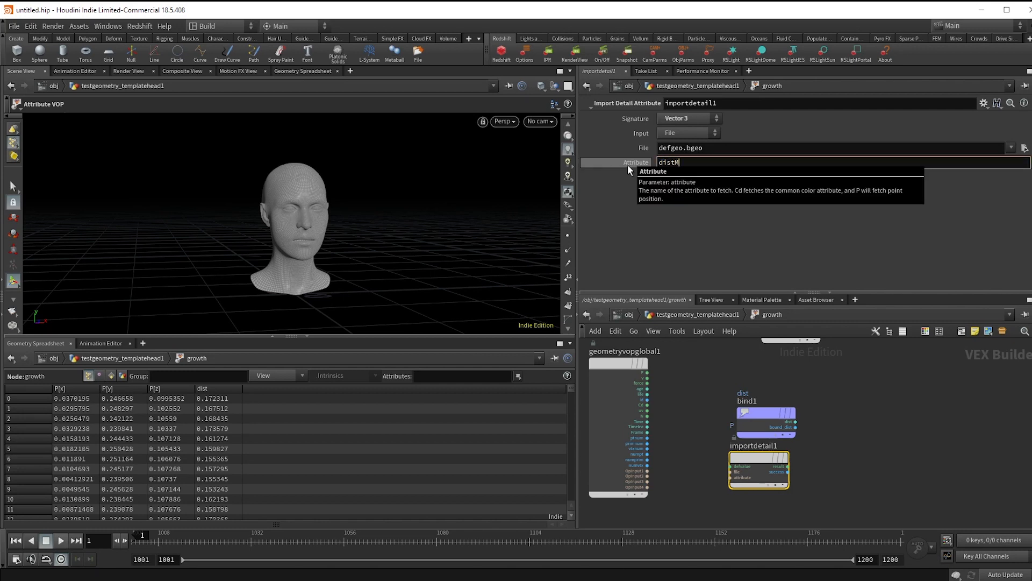
{"action": "left_click", "coordinate": [687, 119]}
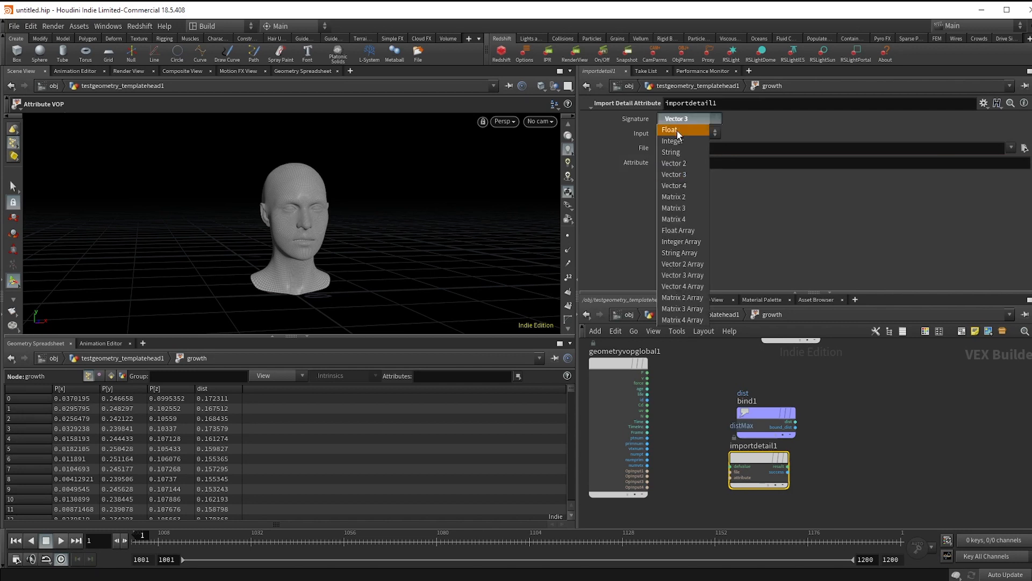
{"action": "left_click", "coordinate": [670, 129]}
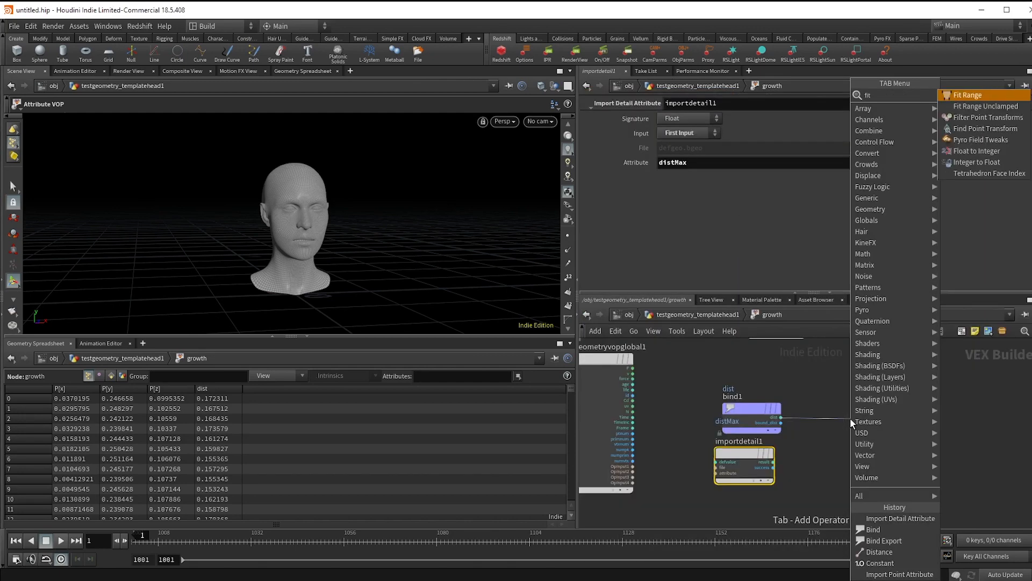
Add Fit Range nodes to remap the distance and wire them in
{"action": "left_click", "coordinate": [968, 95]}
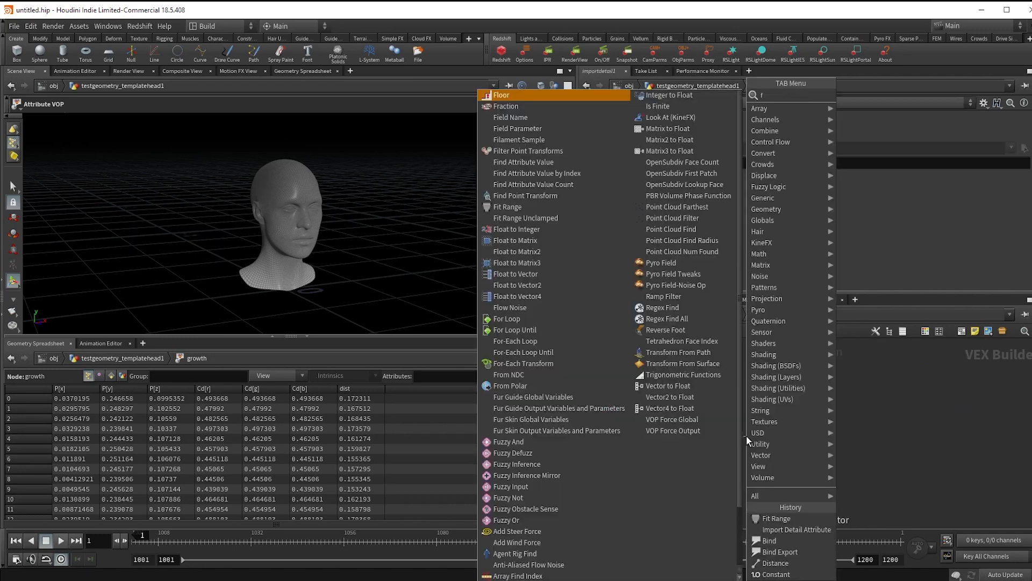
{"action": "left_click", "coordinate": [504, 206]}
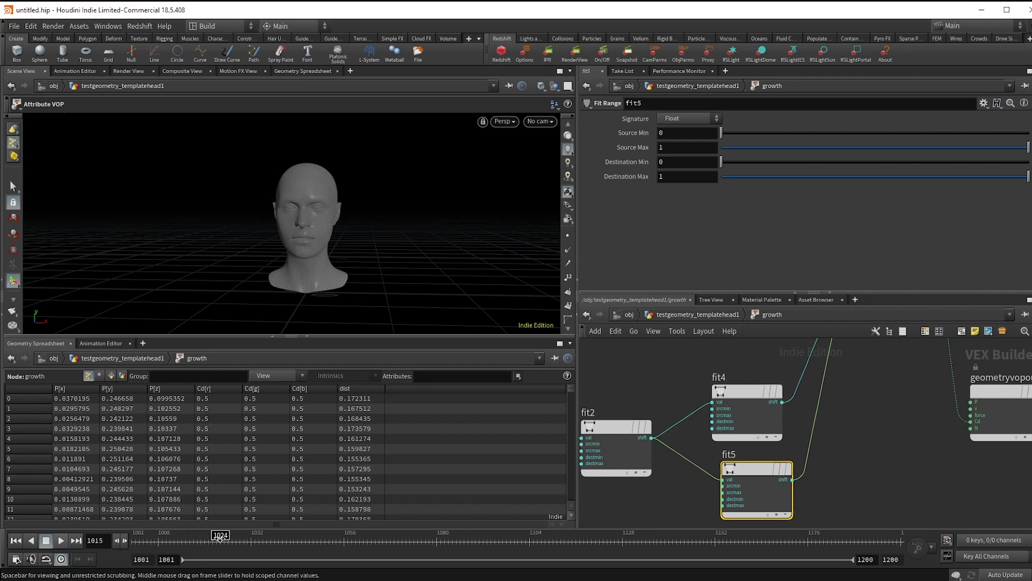
Set fit4's destination minimum to -0.01 and fit5's destination minimum to 0.01
{"action": "left_click", "coordinate": [746, 389]}
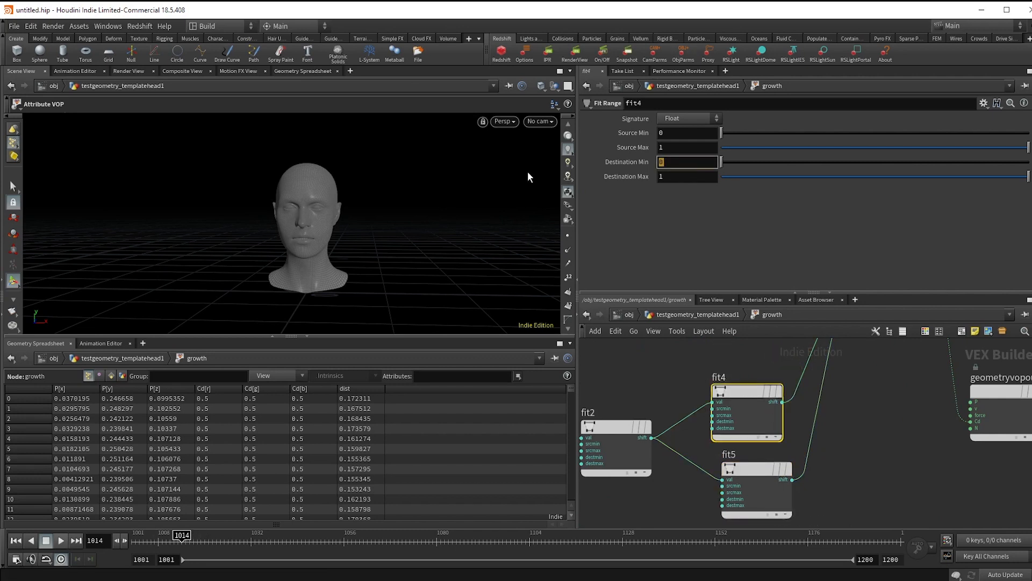
{"action": "type", "text": "-.01"}
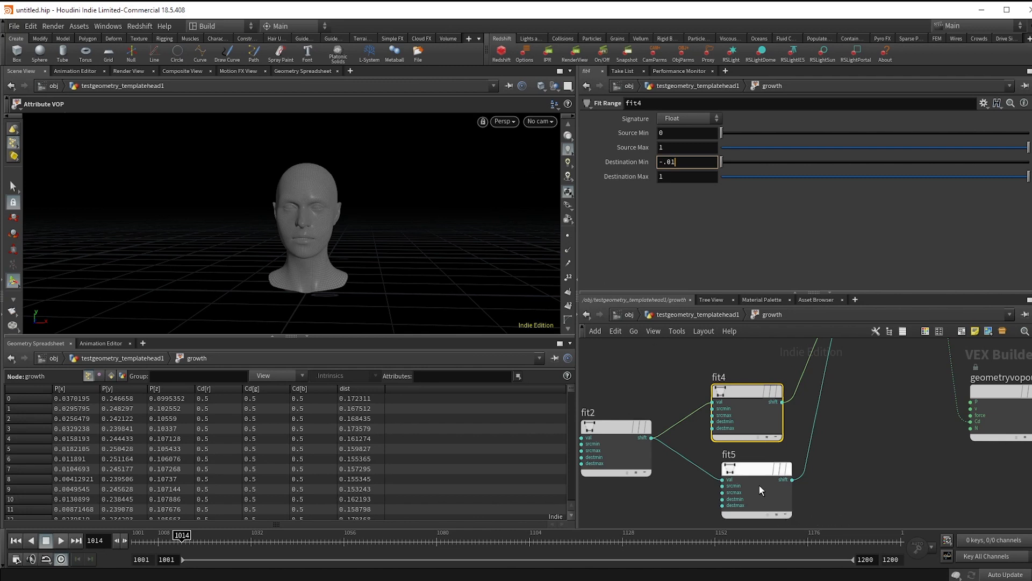
{"action": "left_click", "coordinate": [756, 490]}
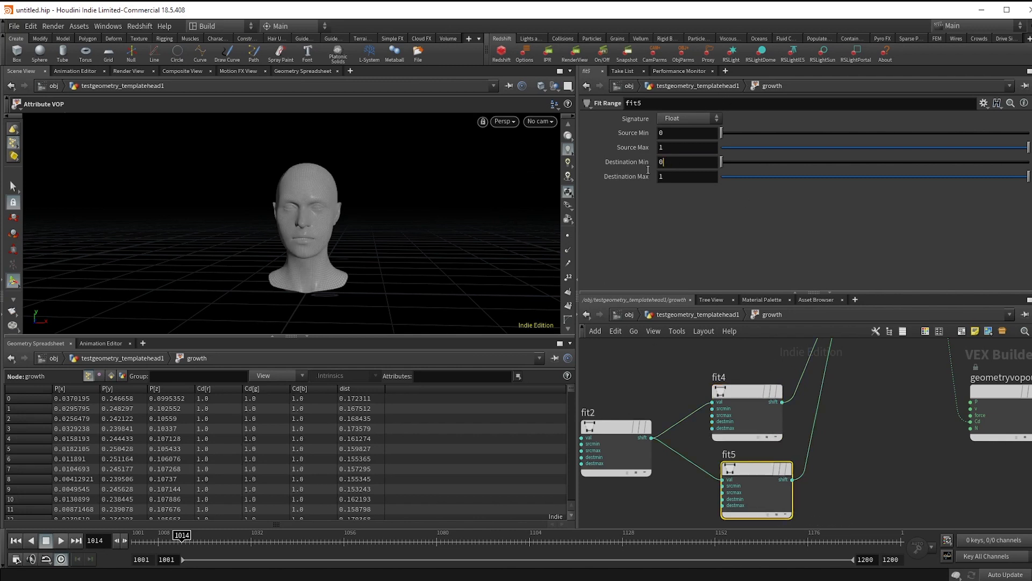
{"action": "type", "text": ".01"}
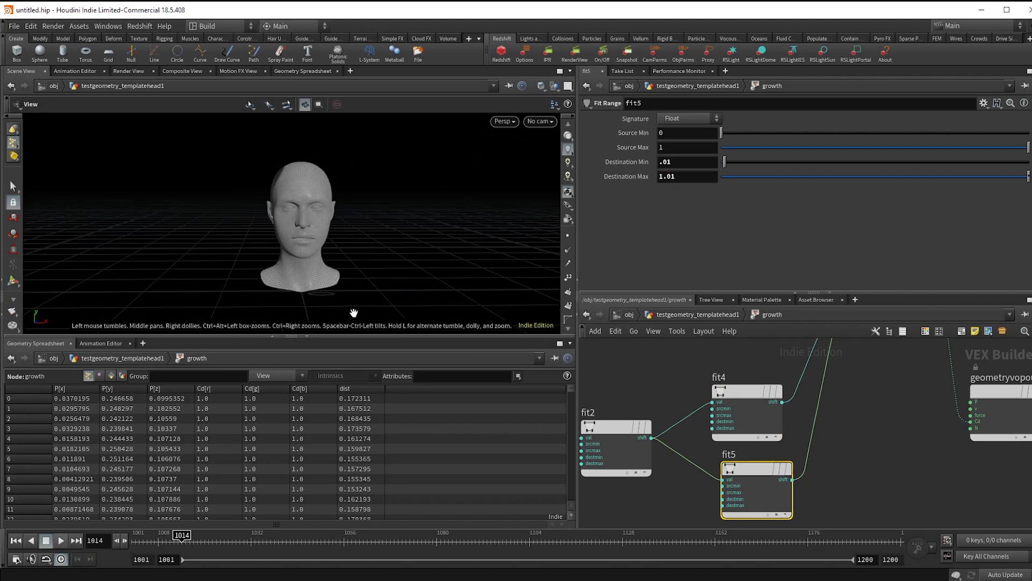
Play the timeline to preview the growth reveal over the head, then stop
{"action": "left_click", "coordinate": [60, 541]}
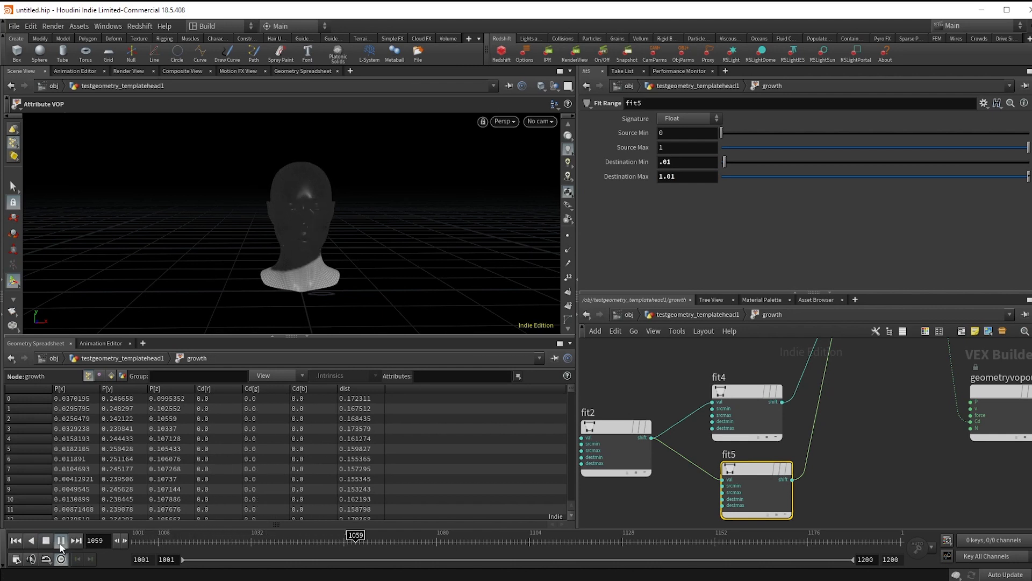
{"action": "left_click", "coordinate": [45, 540]}
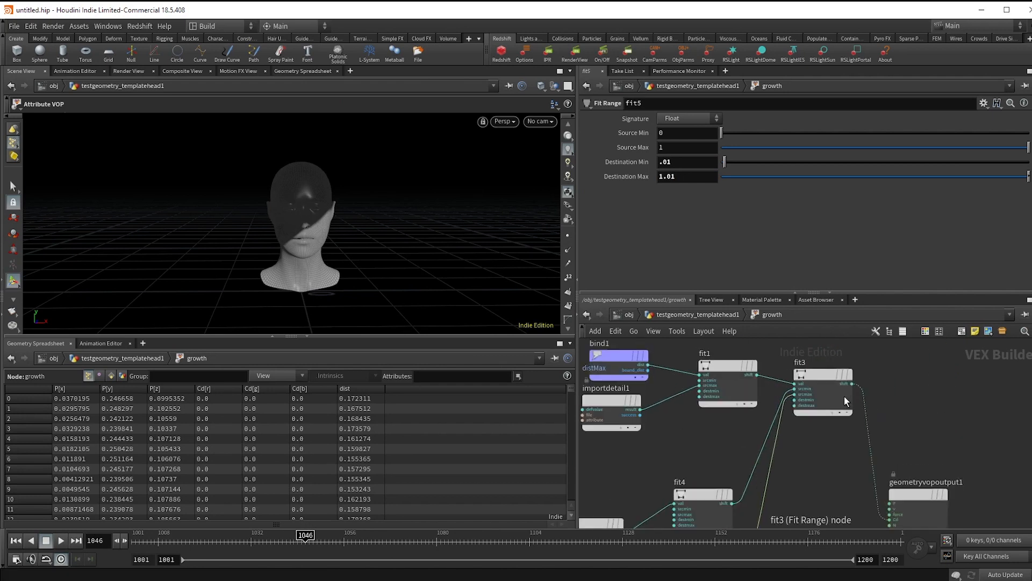
{"action": "left_click", "coordinate": [821, 391]}
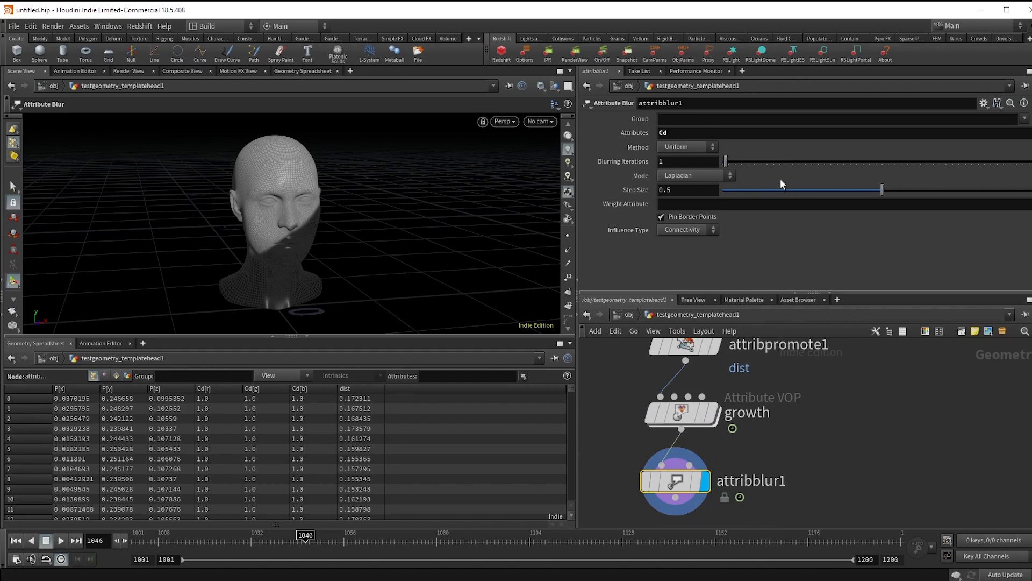
Adjust the Cd blur strength, then append Normal and Scatter nodes below it
{"action": "left_click_drag", "start_coordinate": [726, 160], "coordinate": [780, 160]}
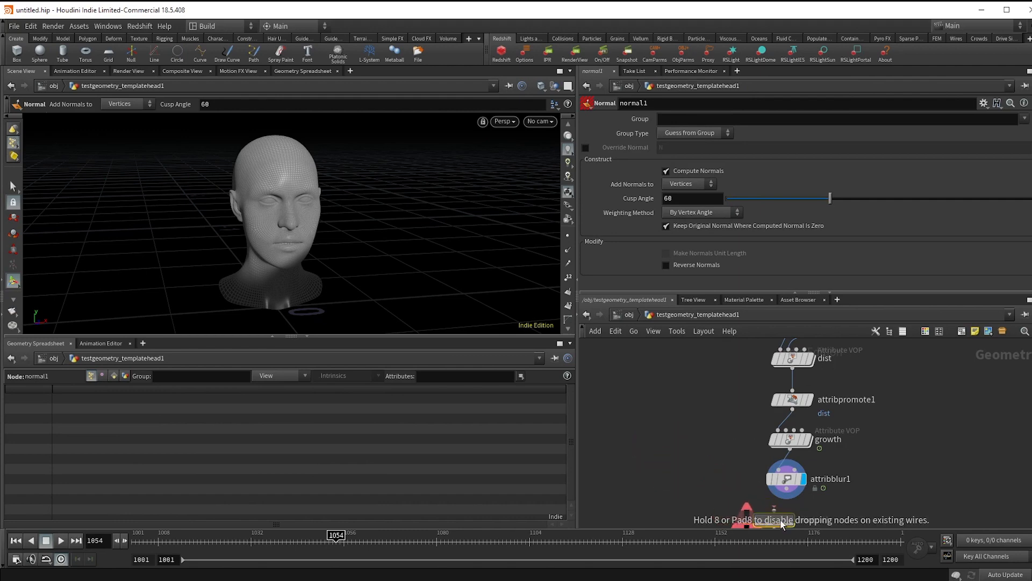
{"action": "left_click", "coordinate": [688, 184]}
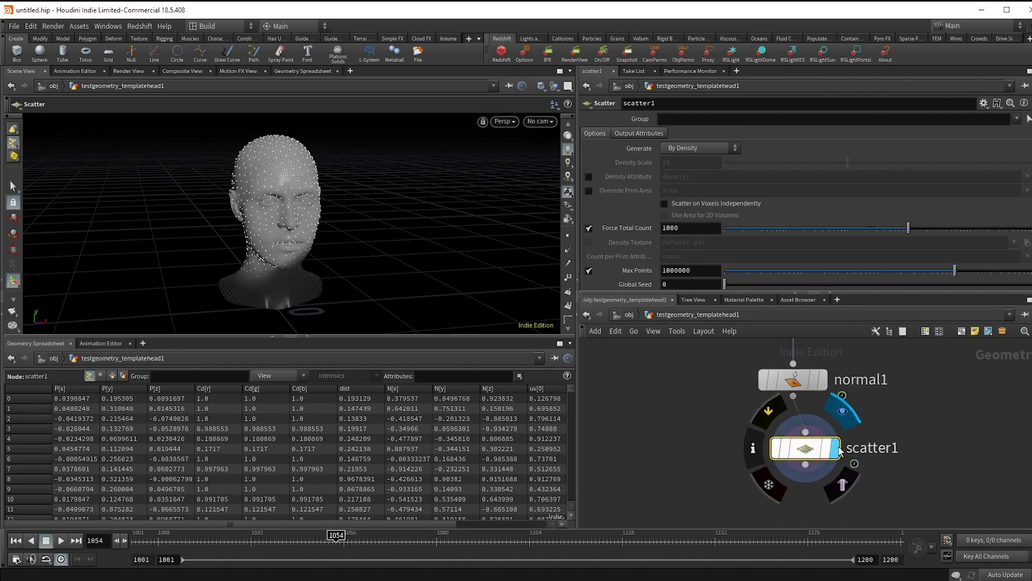
{"action": "left_click_drag", "start_coordinate": [909, 227], "coordinate": [940, 228]}
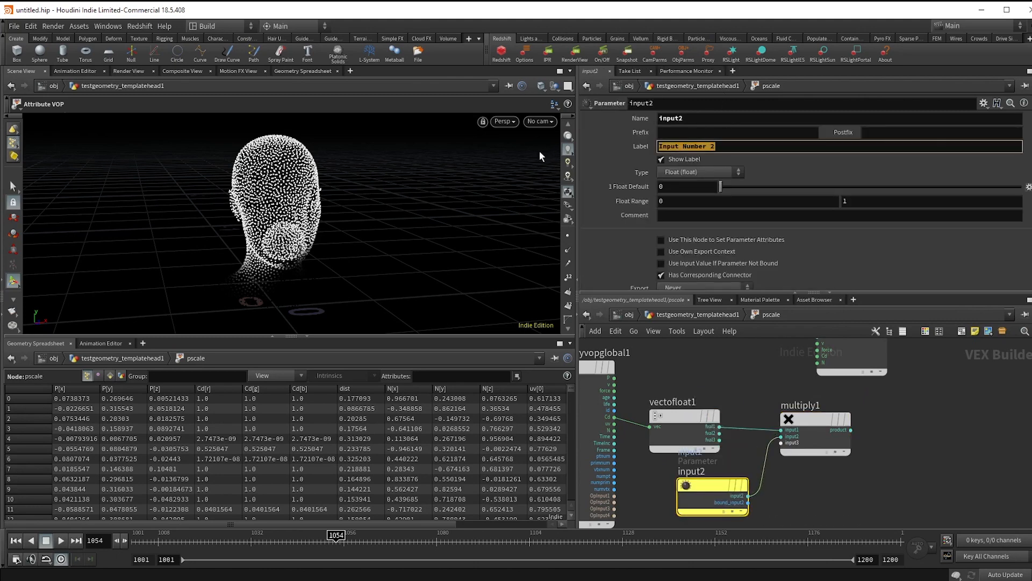
Name the pscaleMax parameter and pscale export in the VOP, then add a Platonic Solids node
{"action": "type", "text": "pscale"}
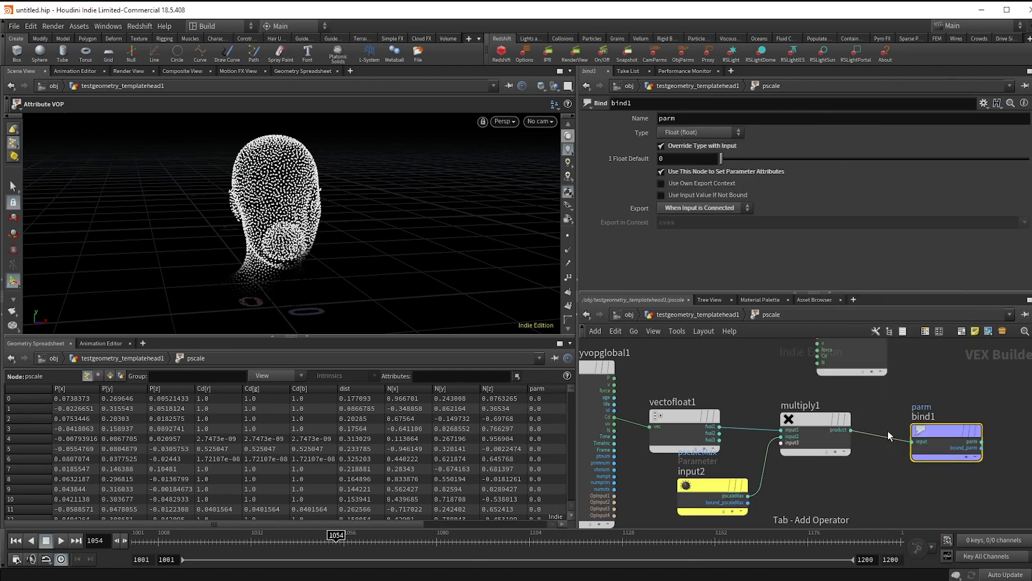
{"action": "type", "text": "pscale"}
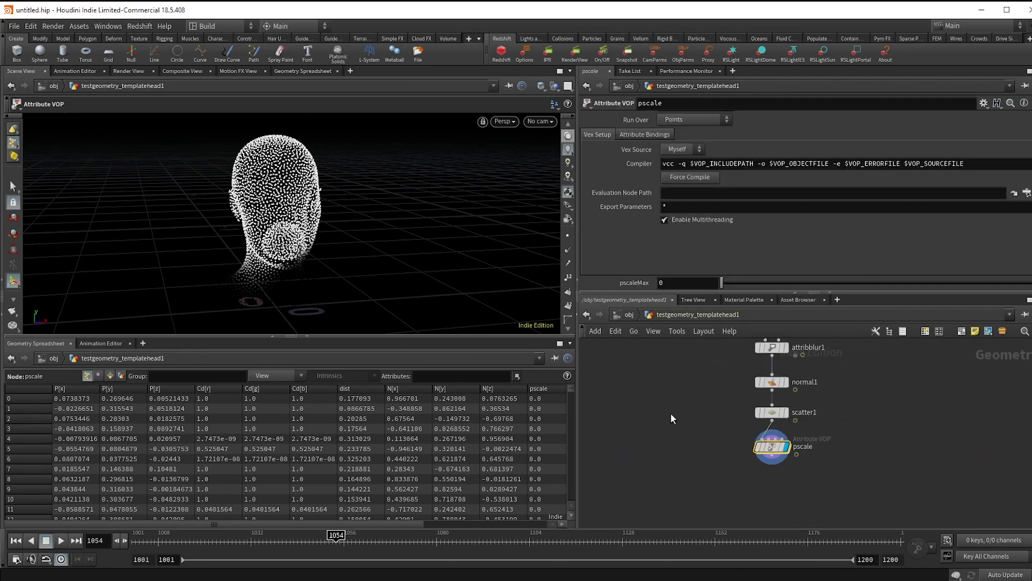
{"action": "left_click", "coordinate": [770, 446]}
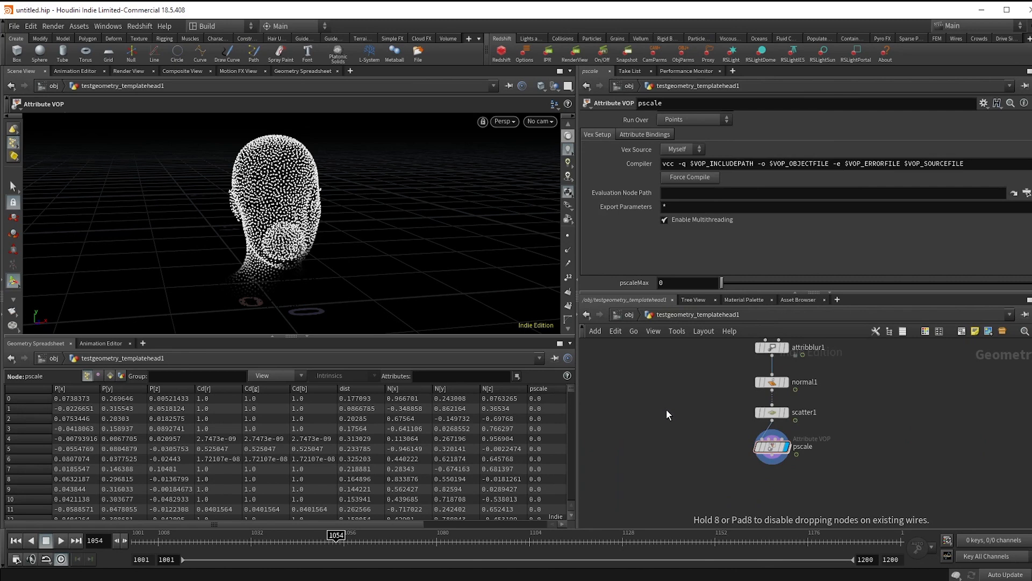
{"action": "left_click", "coordinate": [682, 118]}
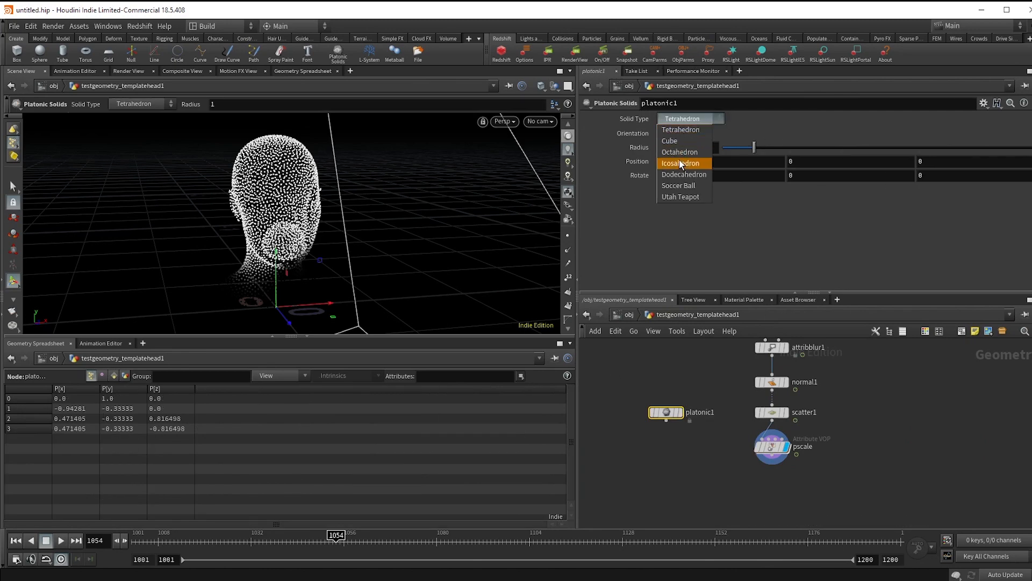
Make the solid a dodecahedron, transform it with scale 2.3, and append a Normal node
{"action": "left_click", "coordinate": [684, 174]}
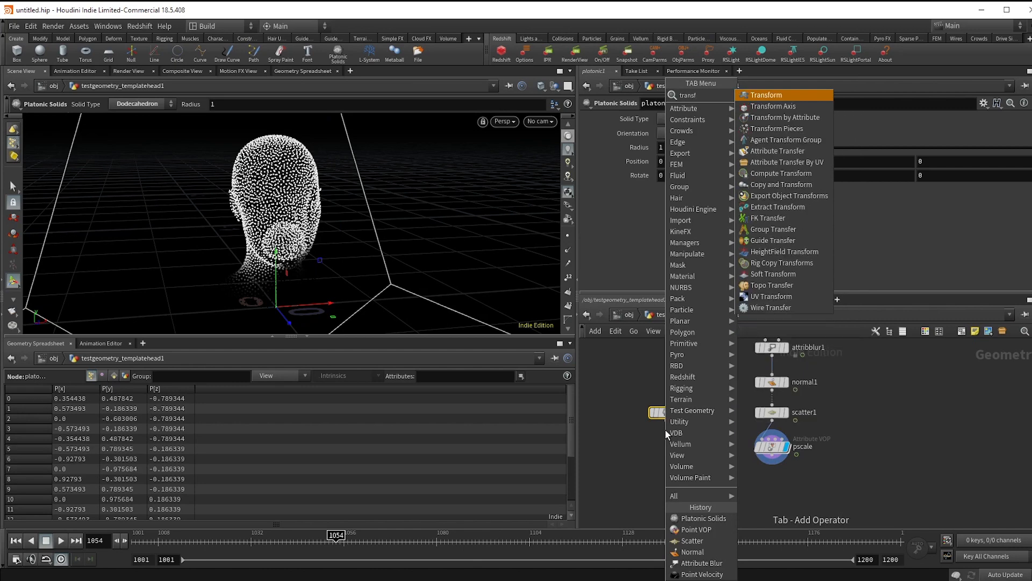
{"action": "left_click", "coordinate": [765, 95]}
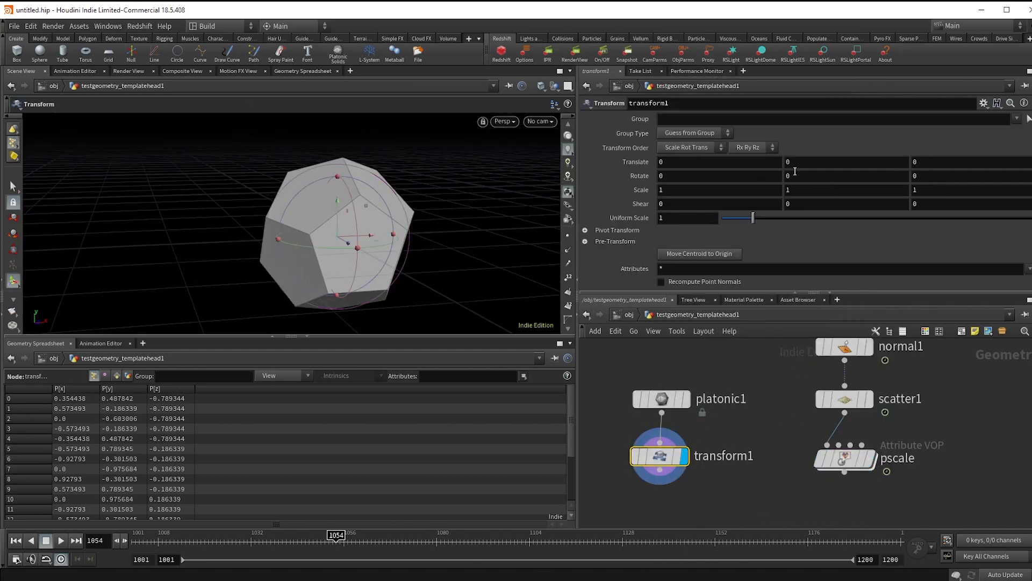
{"action": "type", "text": "2.3"}
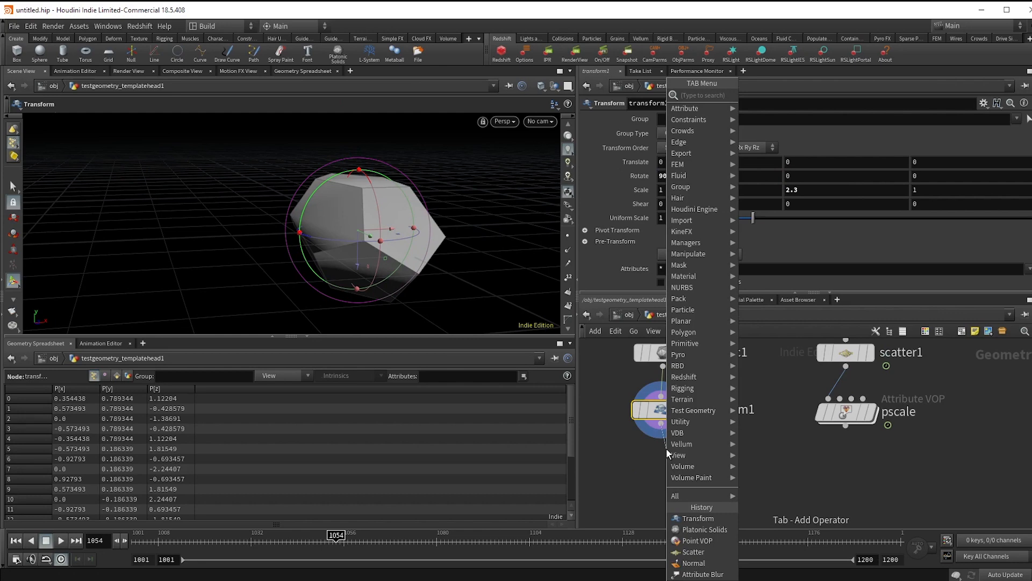
{"action": "left_click", "coordinate": [691, 562]}
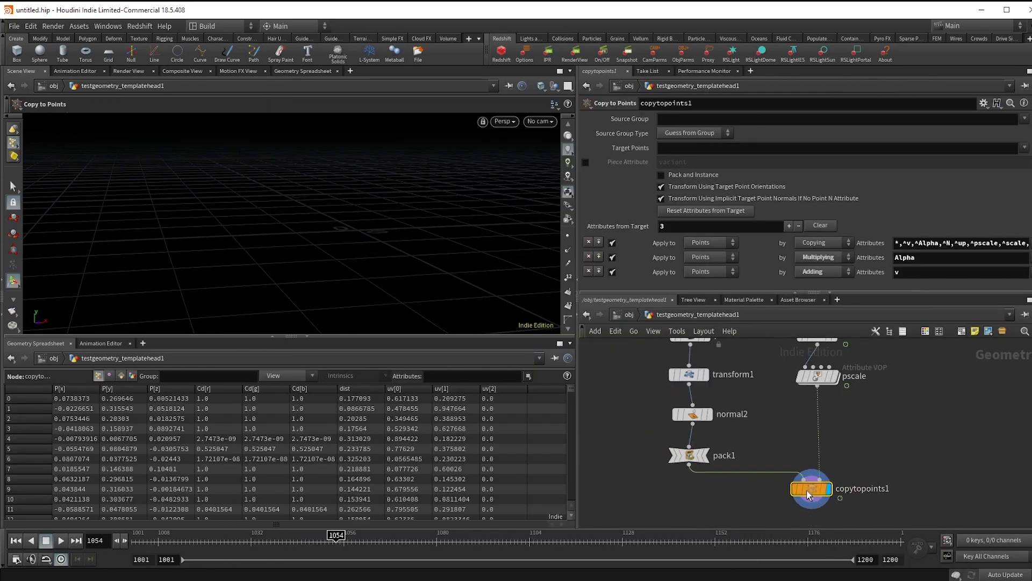
Wire the scattered points into Copy to Points and raise pscaleMax to about 0.8
{"action": "left_click_drag", "start_coordinate": [336, 535], "coordinate": [278, 535]}
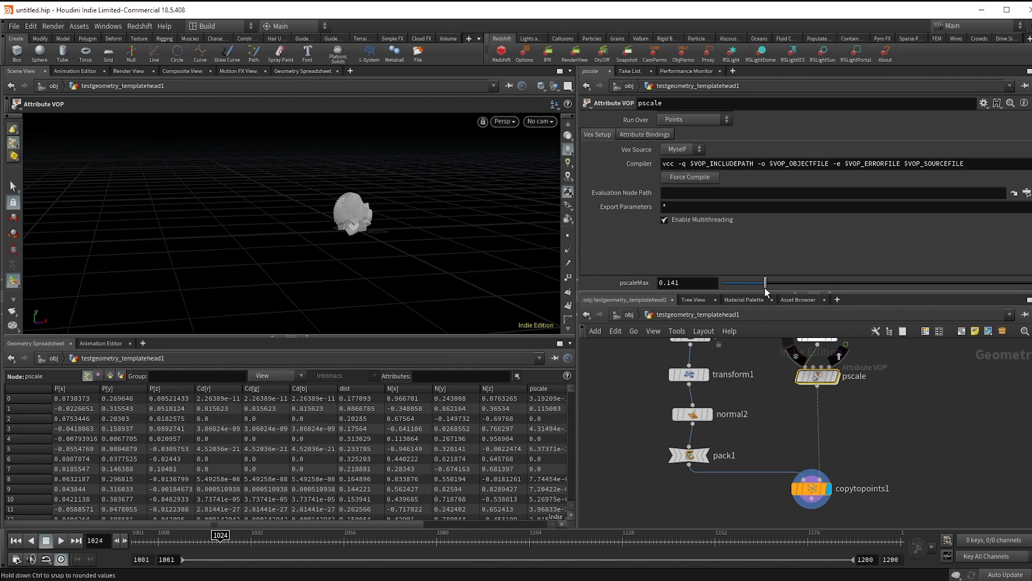
{"action": "left_click_drag", "start_coordinate": [764, 282], "coordinate": [747, 283]}
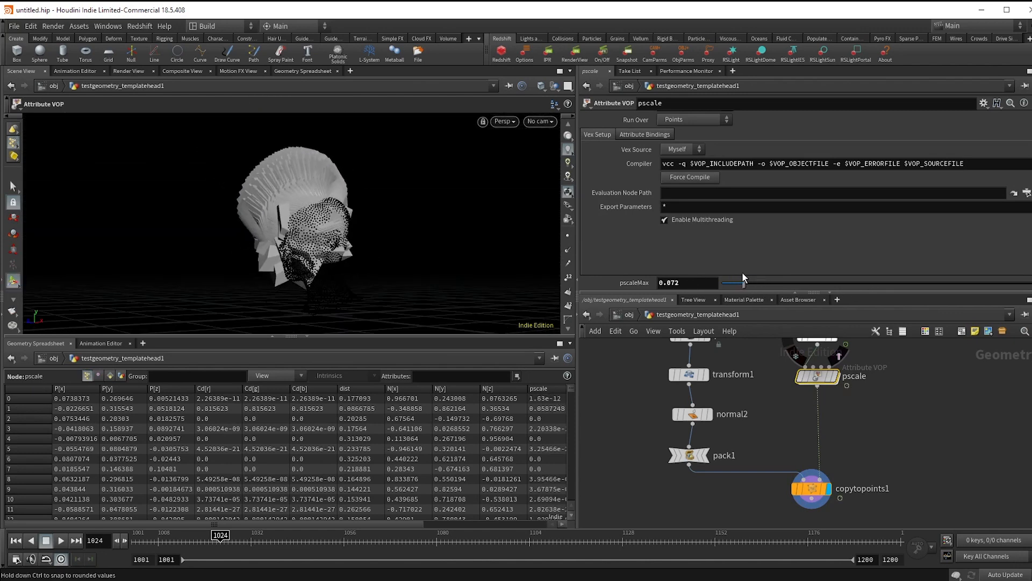
{"action": "left_click_drag", "start_coordinate": [743, 282], "coordinate": [724, 281]}
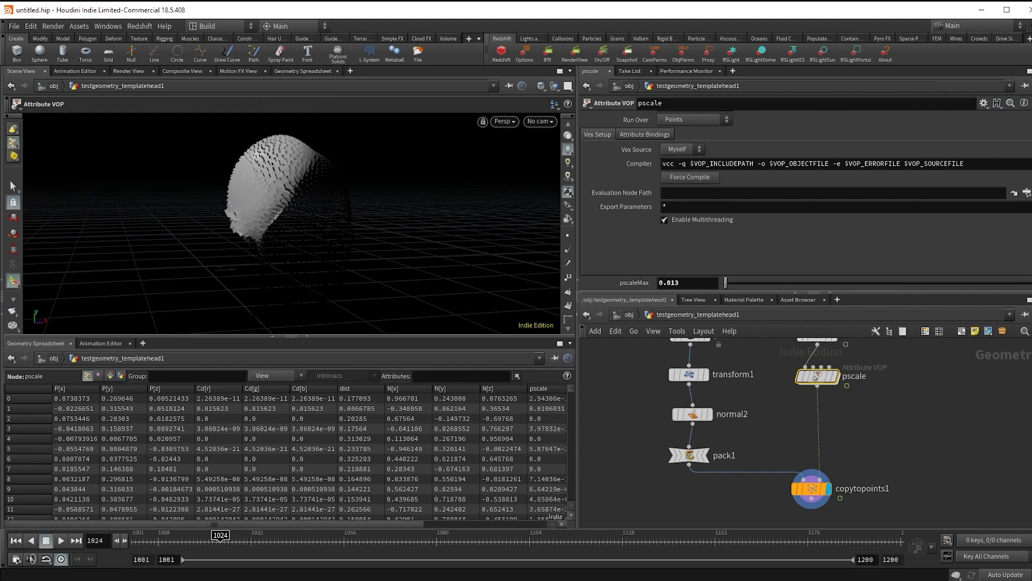
{"action": "left_click_drag", "start_coordinate": [220, 535], "coordinate": [342, 535]}
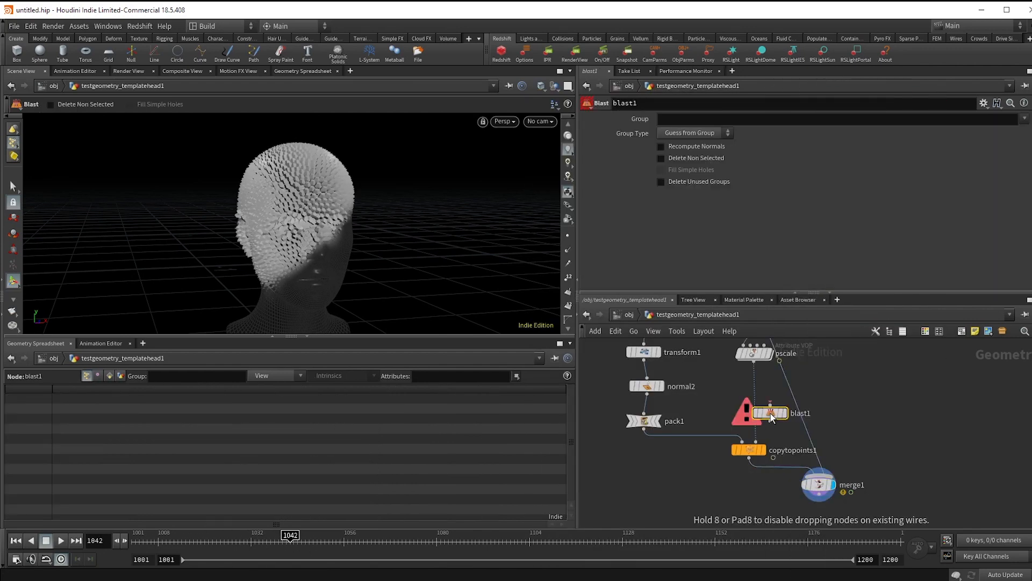
{"action": "type", "text": "@pscale=0"}
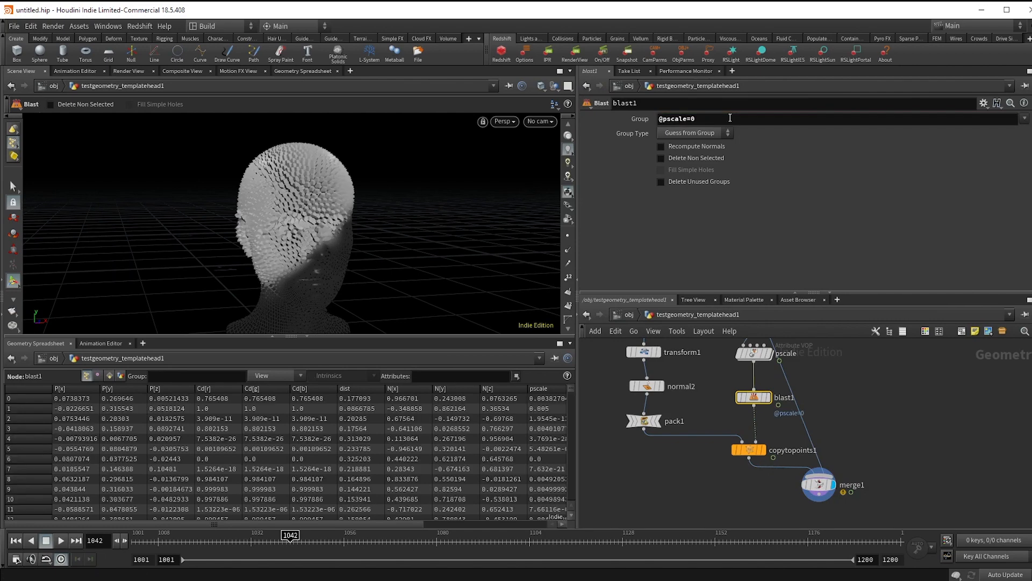
{"action": "left_click", "coordinate": [692, 133]}
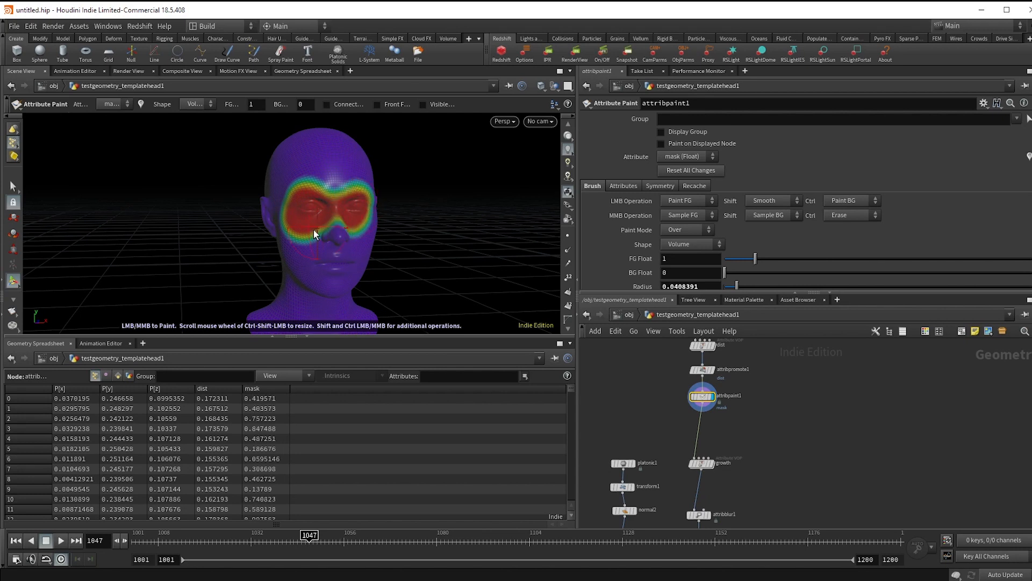
Brush the mask attribute over the eyes and extend it across the nose, cheeks and mouth
{"action": "left_click_drag", "start_coordinate": [316, 234], "coordinate": [345, 263]}
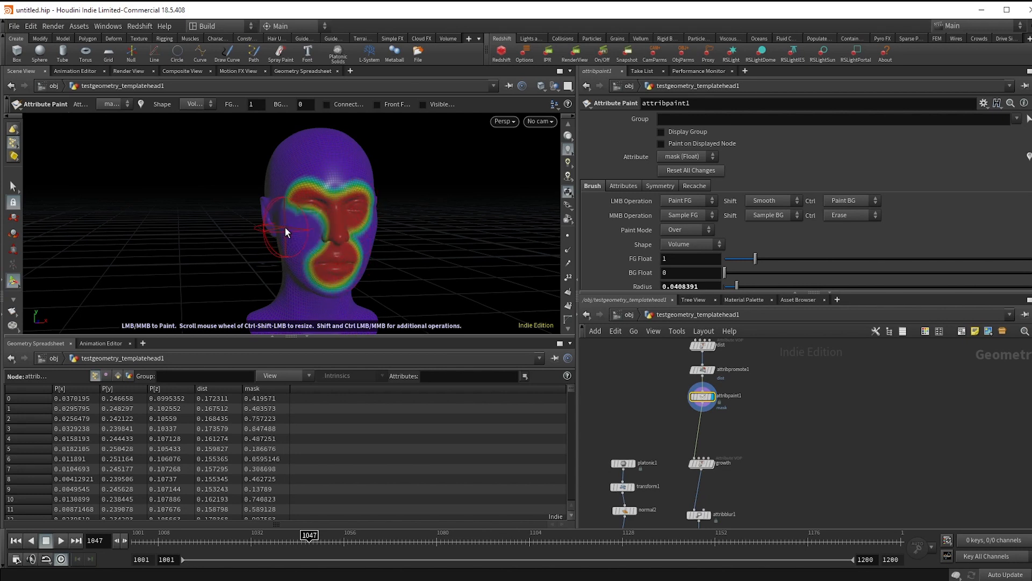
{"action": "left_click_drag", "start_coordinate": [286, 233], "coordinate": [292, 245]}
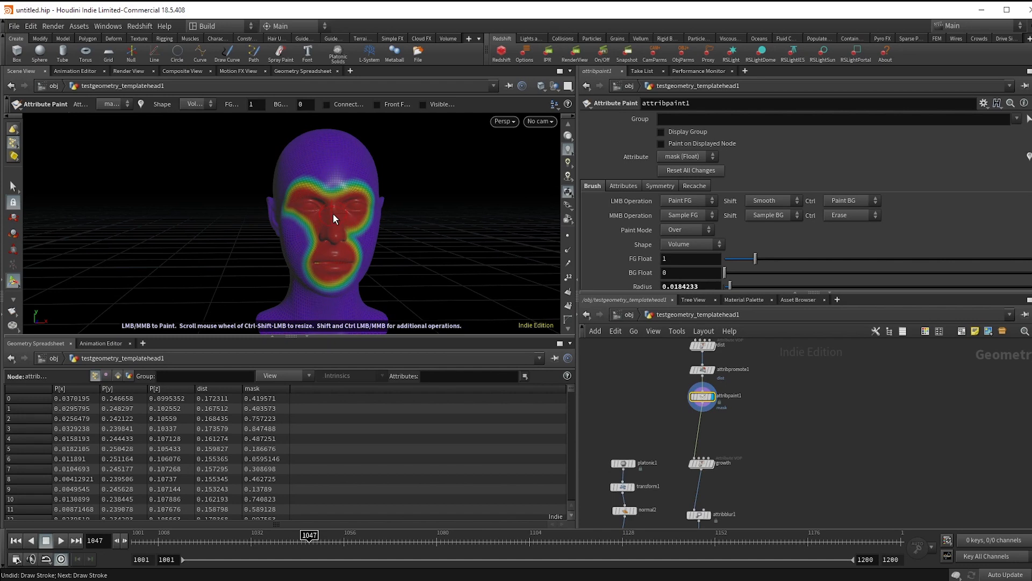
{"action": "type", "text": "wra"}
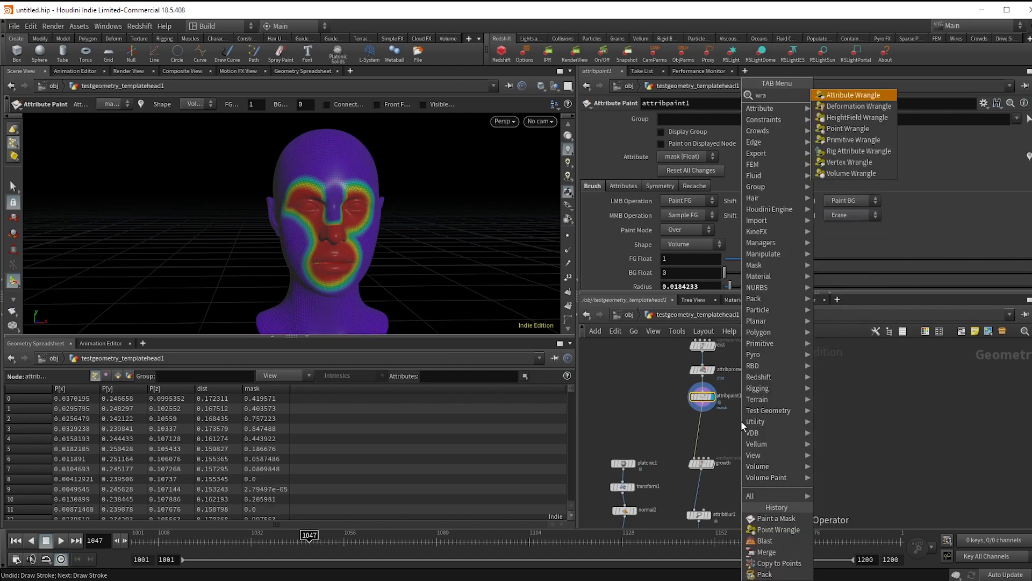
{"action": "left_click", "coordinate": [854, 95]}
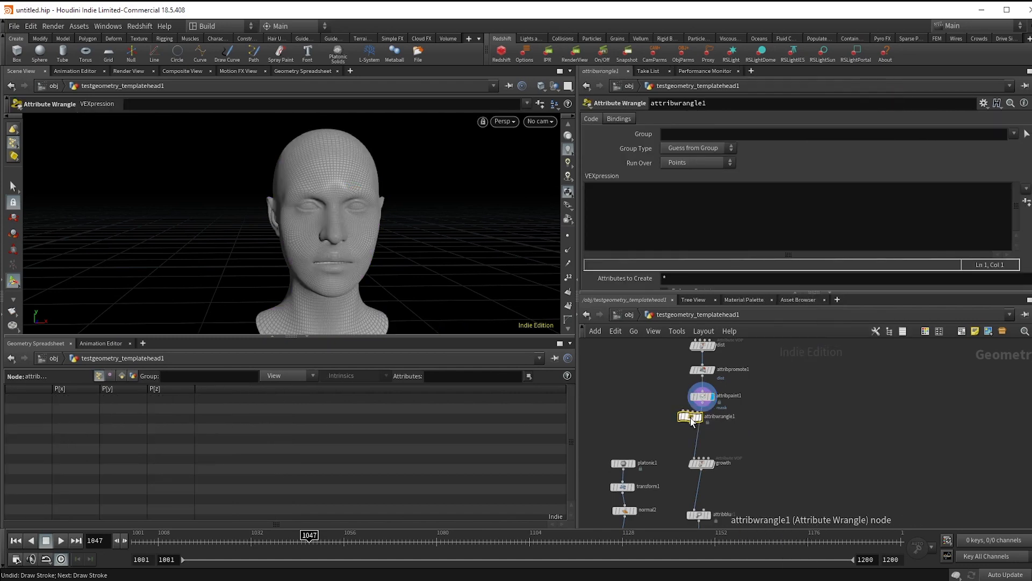
{"action": "type", "text": "@mask=1-@mask;"}
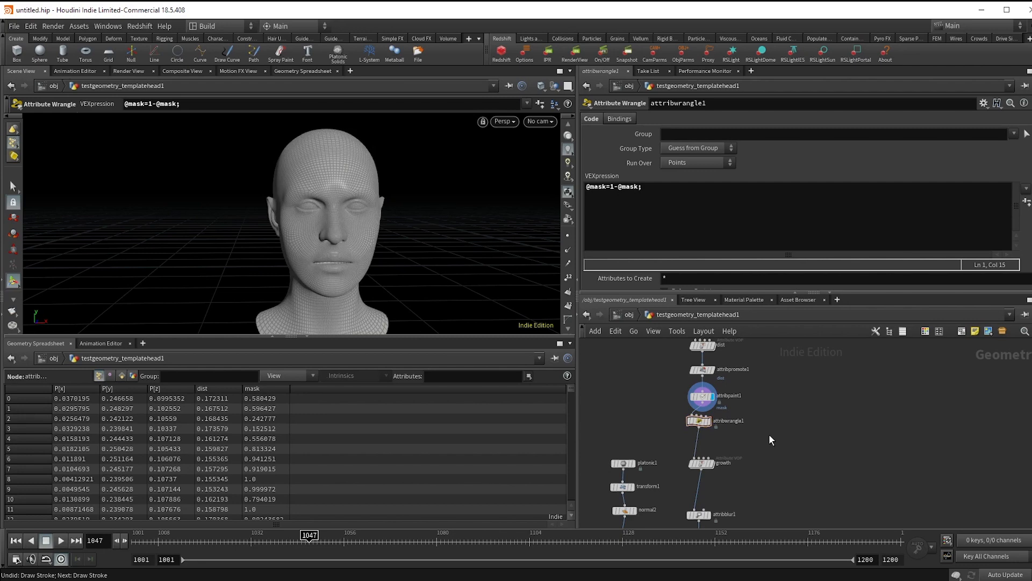
{"action": "double_click", "coordinate": [699, 423]}
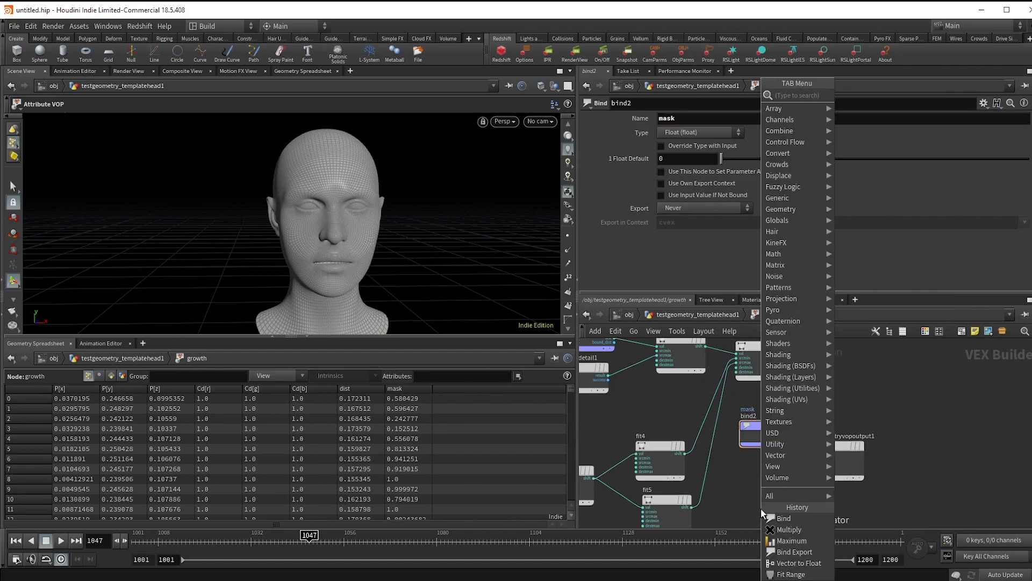
Bind the mask attribute inside the growth VOP and view the scatter result
{"action": "left_click", "coordinate": [785, 529]}
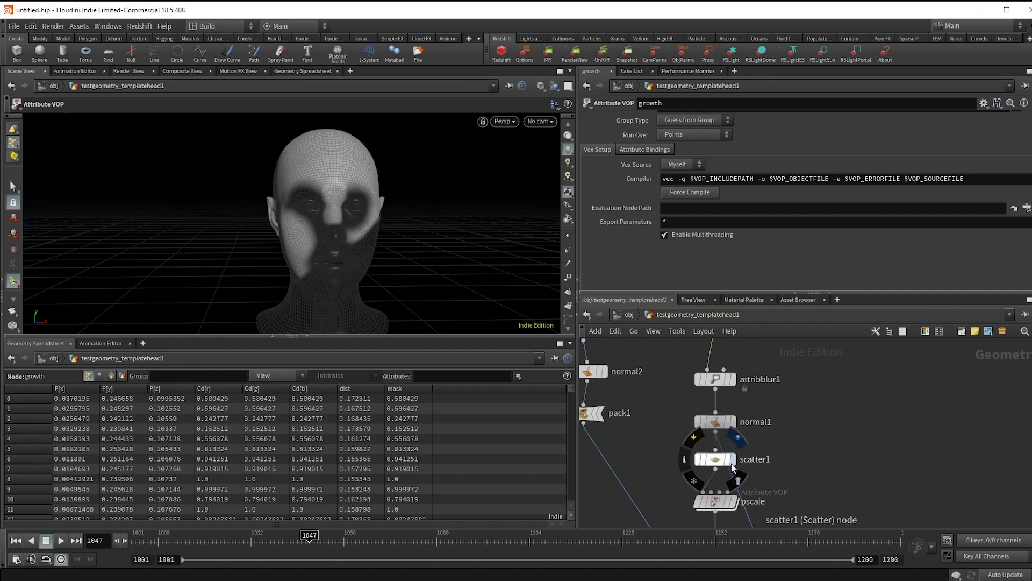
{"action": "left_click", "coordinate": [714, 459]}
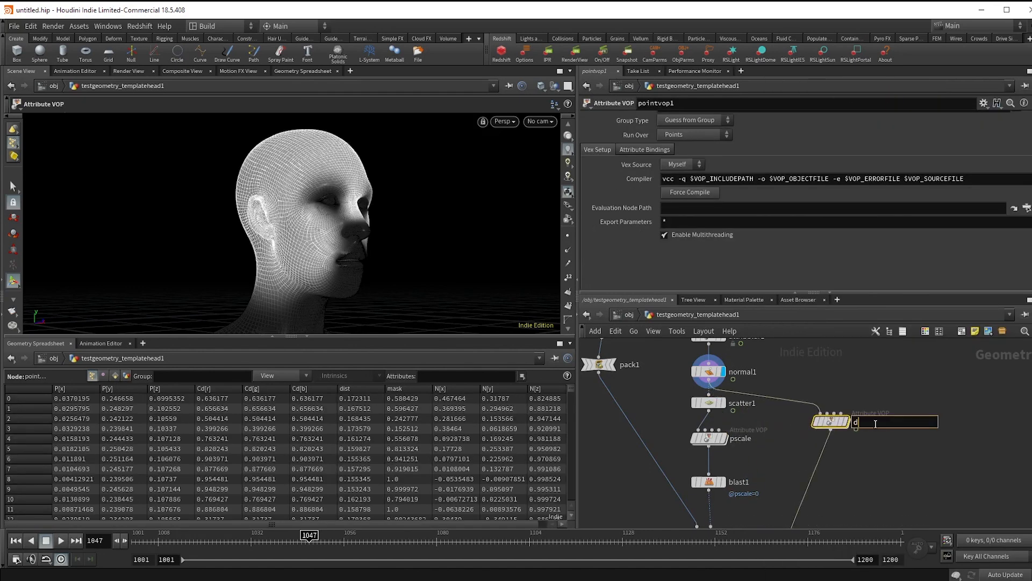
Name the new point VOP 'displacement' and feed the mask value into its Displace Along Normal amount
{"action": "type", "text": "displacement"}
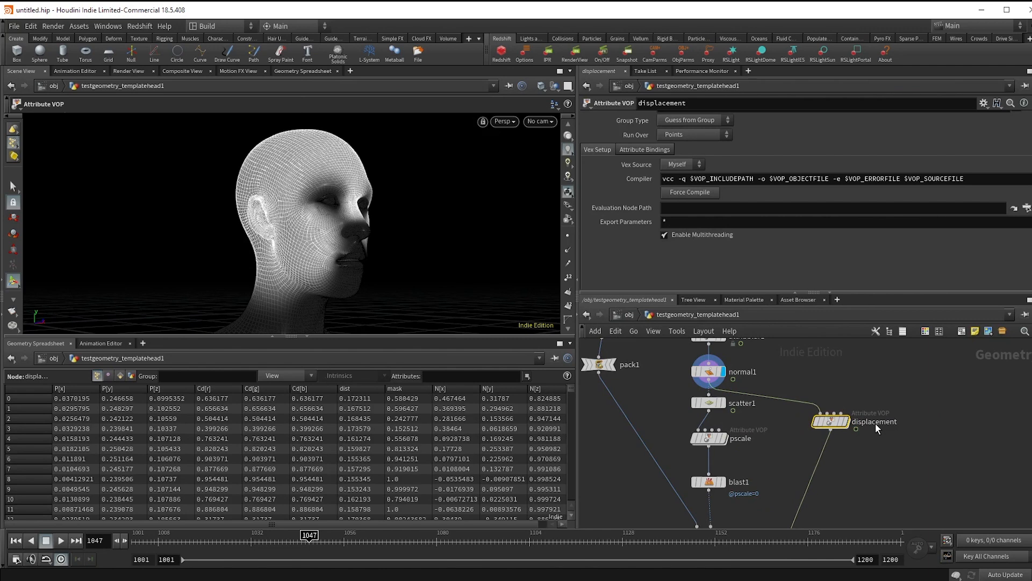
{"action": "mouse_move", "coordinate": [817, 420]}
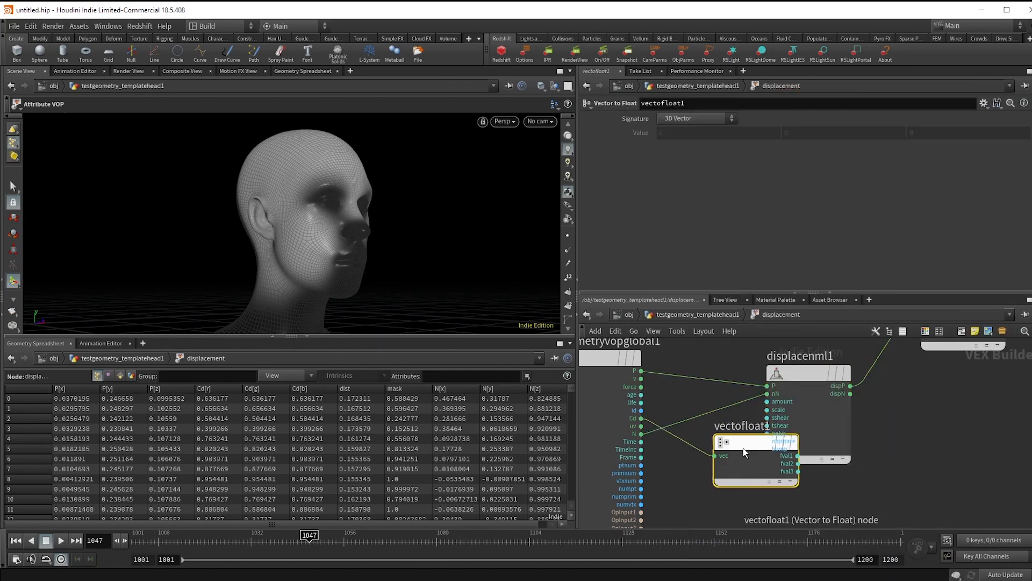
{"action": "left_click_drag", "start_coordinate": [754, 454], "coordinate": [729, 474]}
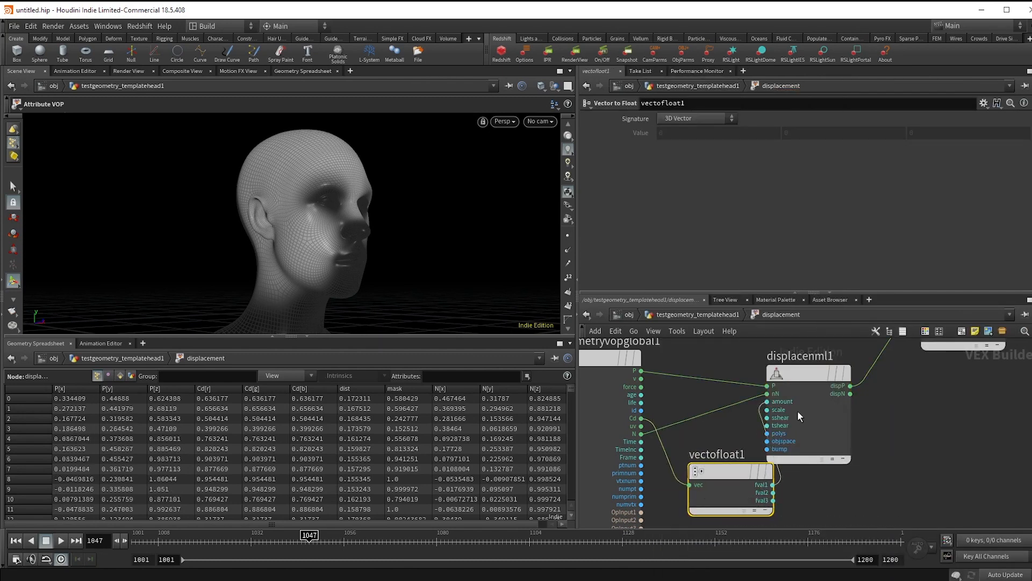
{"action": "left_click", "coordinate": [809, 373]}
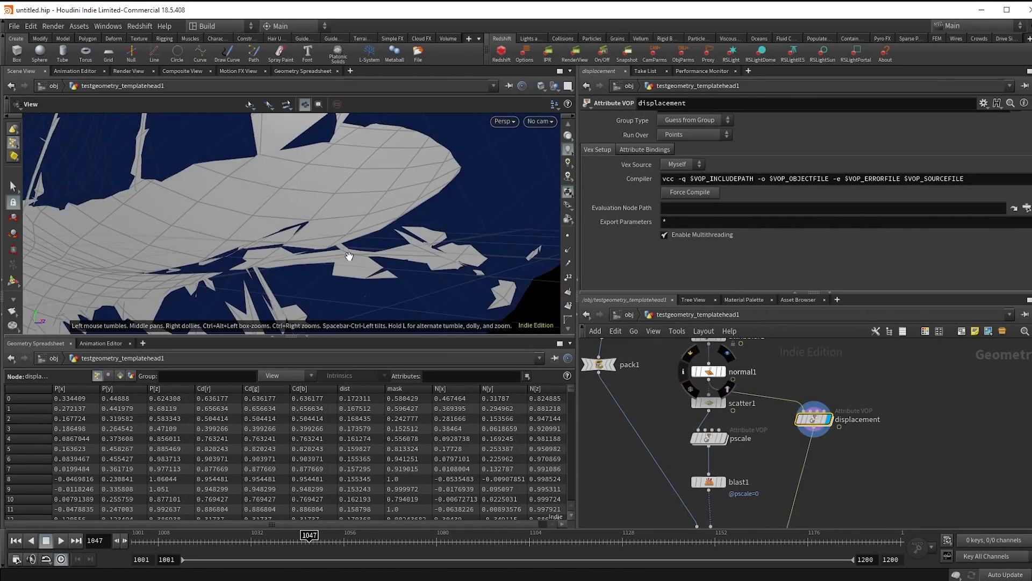
{"action": "double_click", "coordinate": [814, 420]}
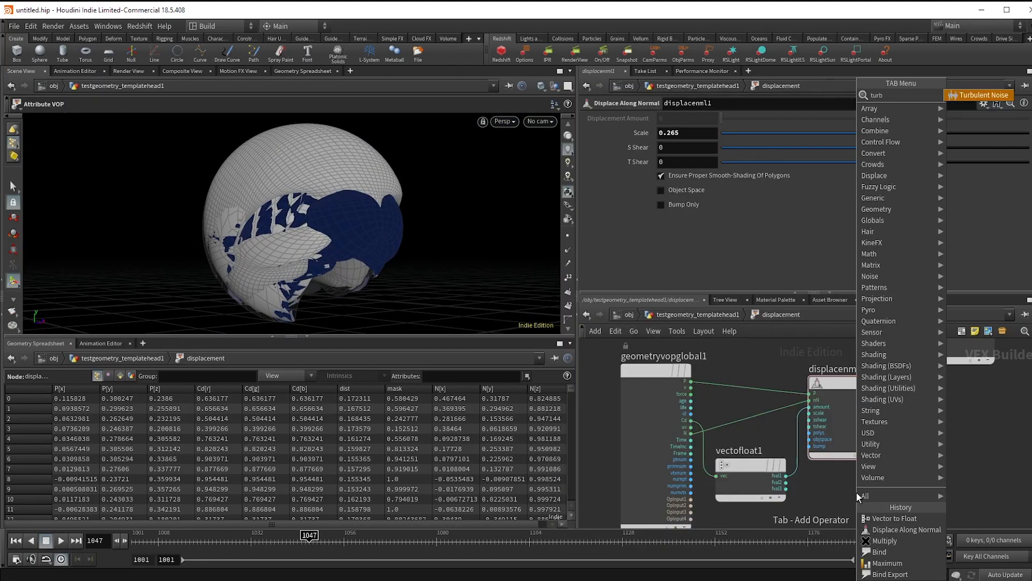
Multiply Alligator Turbulent Noise (frequency 6.4, amplitude 0.171, roughness 0.622) into the displacement amount
{"action": "left_click", "coordinate": [981, 95]}
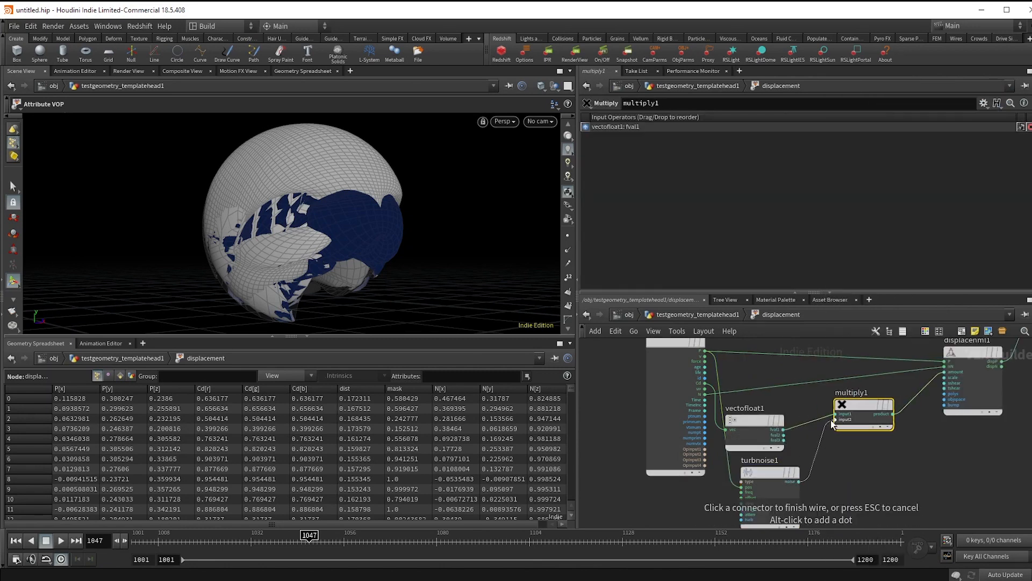
{"action": "left_click", "coordinate": [768, 461]}
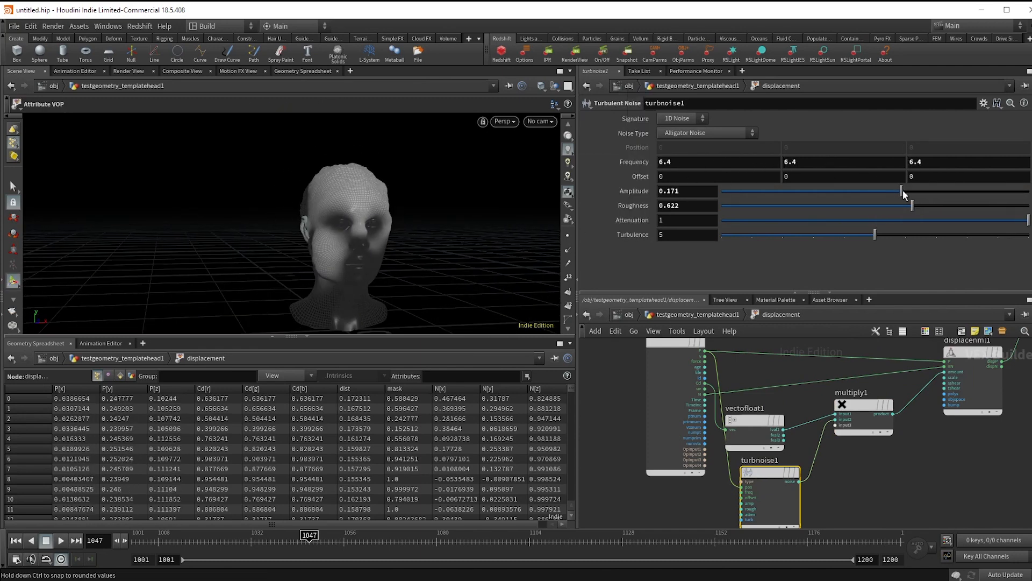
{"action": "left_click", "coordinate": [970, 376]}
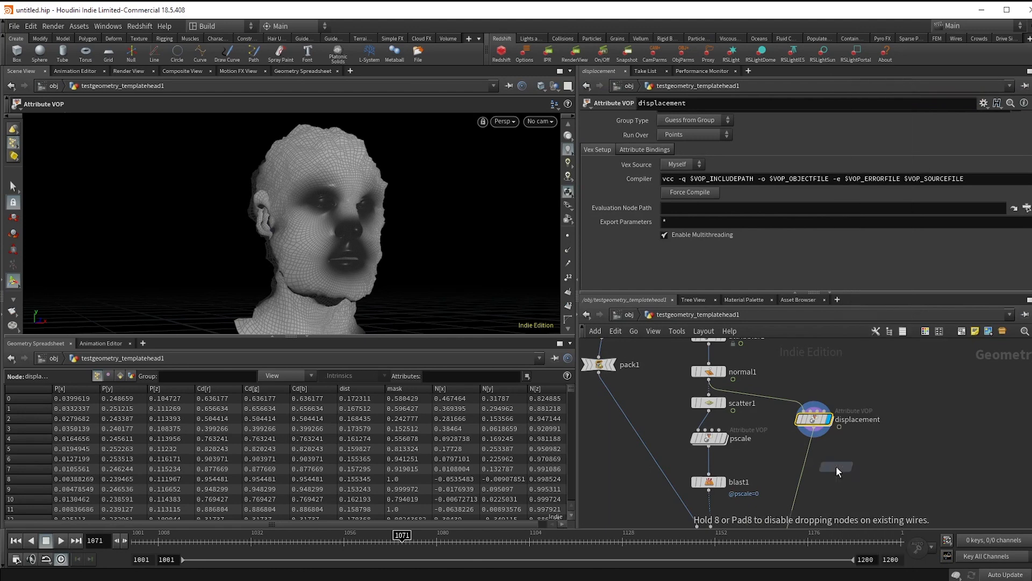
Add an Attribute Delete removing the Cd point attribute after displacement and inspect the head
{"action": "left_click", "coordinate": [836, 468]}
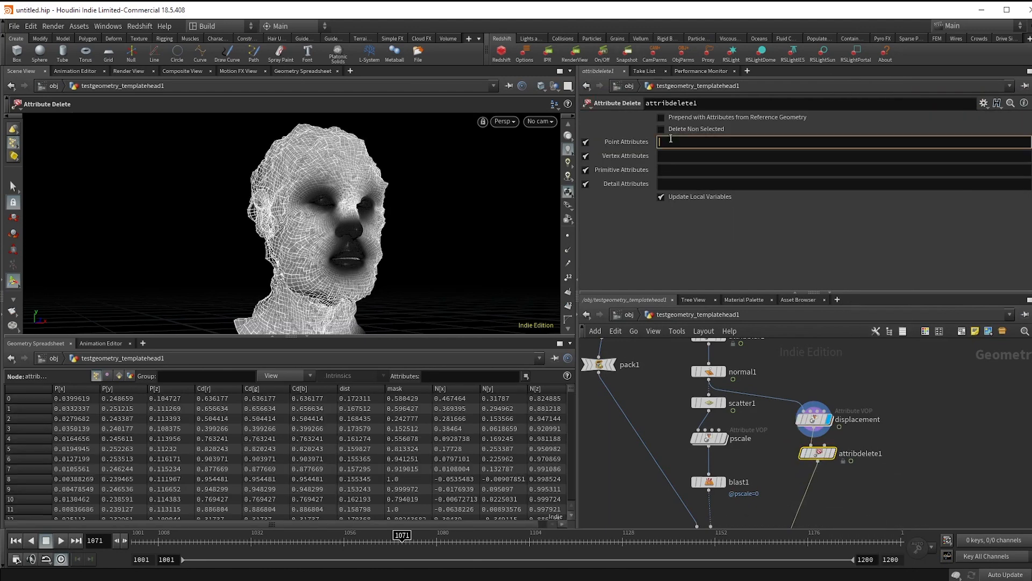
{"action": "type", "text": "Cd"}
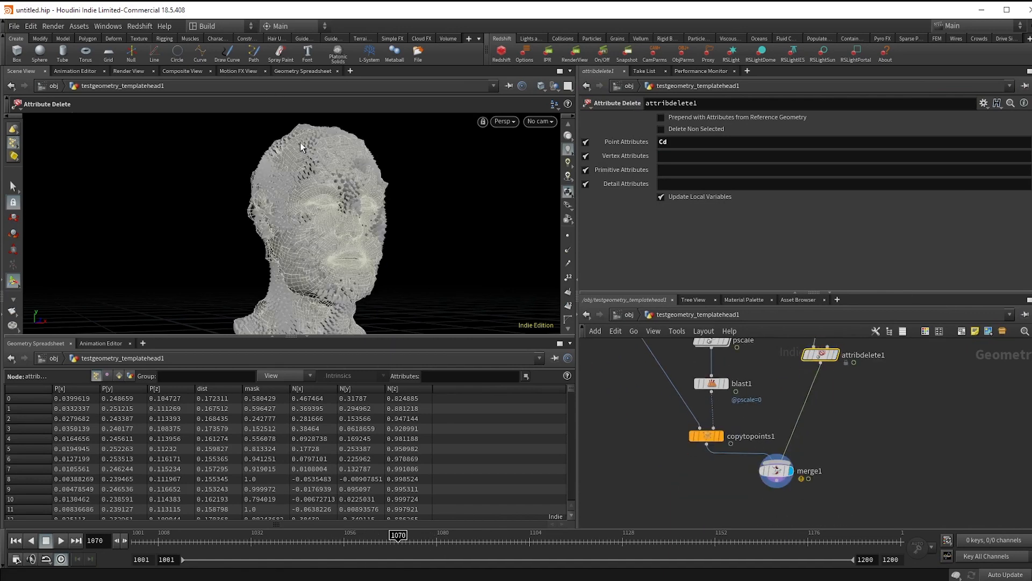
{"action": "left_click_drag", "start_coordinate": [300, 147], "coordinate": [331, 229]}
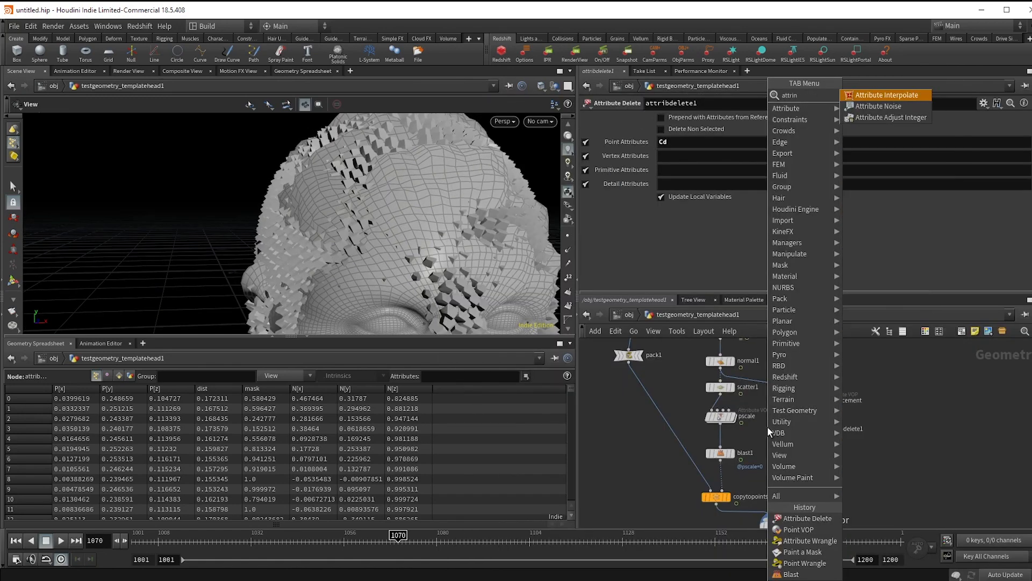
Insert an Attribute Interpolate after scatter1 and enable the scatter's source primitive and UV output attributes
{"action": "left_click", "coordinate": [882, 94]}
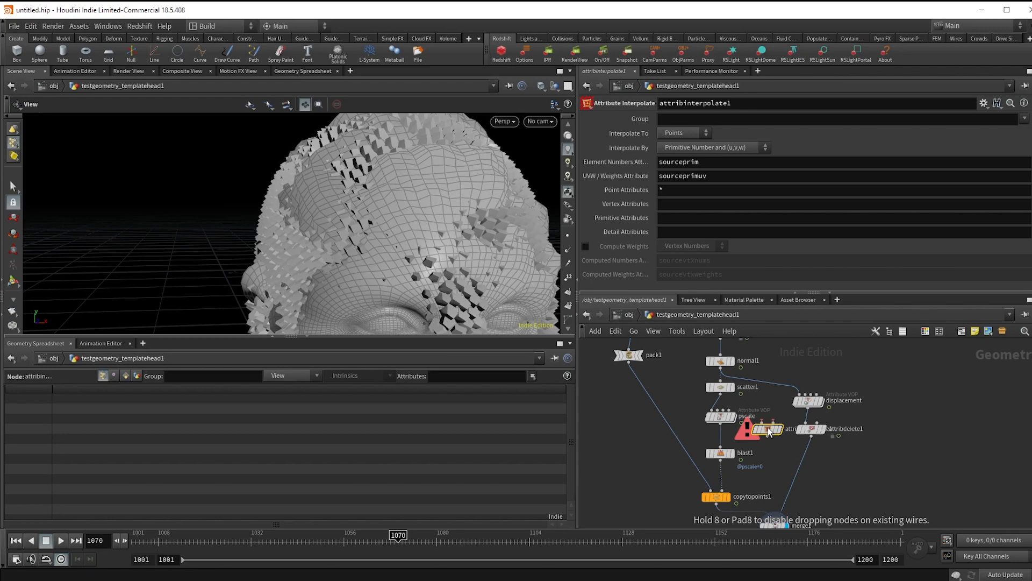
{"action": "left_click_drag", "start_coordinate": [766, 429], "coordinate": [719, 403]}
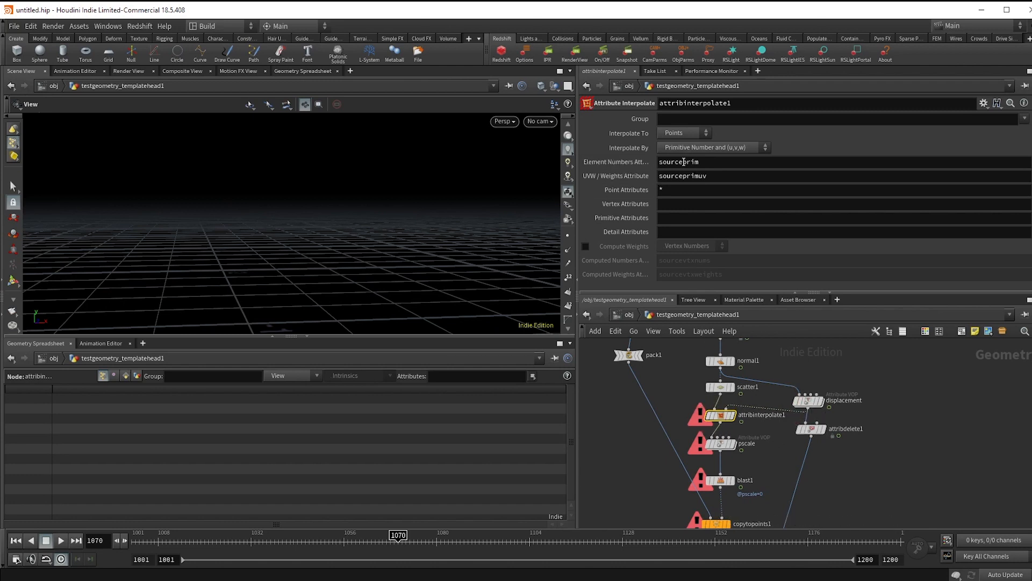
{"action": "left_click", "coordinate": [719, 387]}
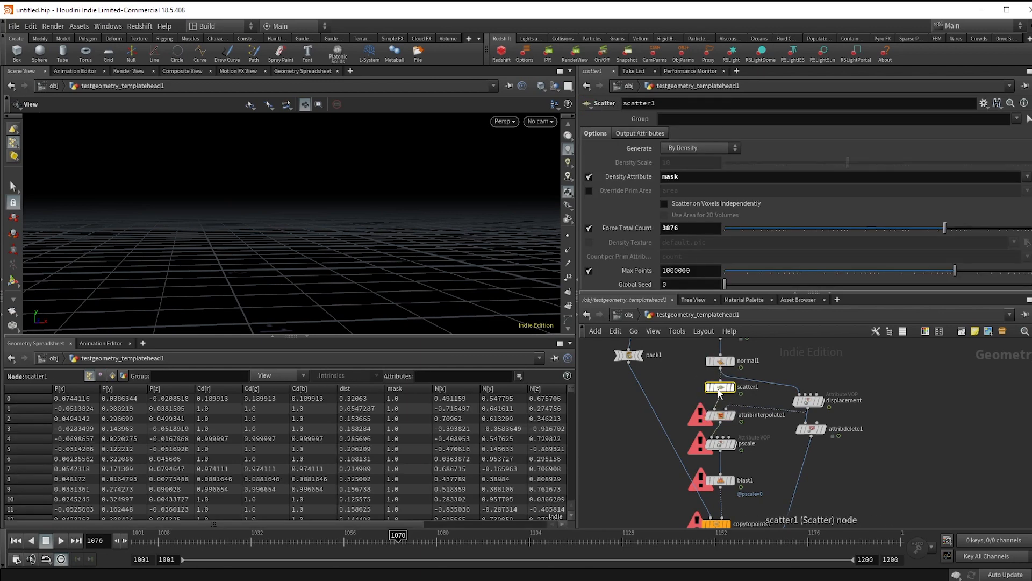
{"action": "left_click", "coordinate": [638, 133]}
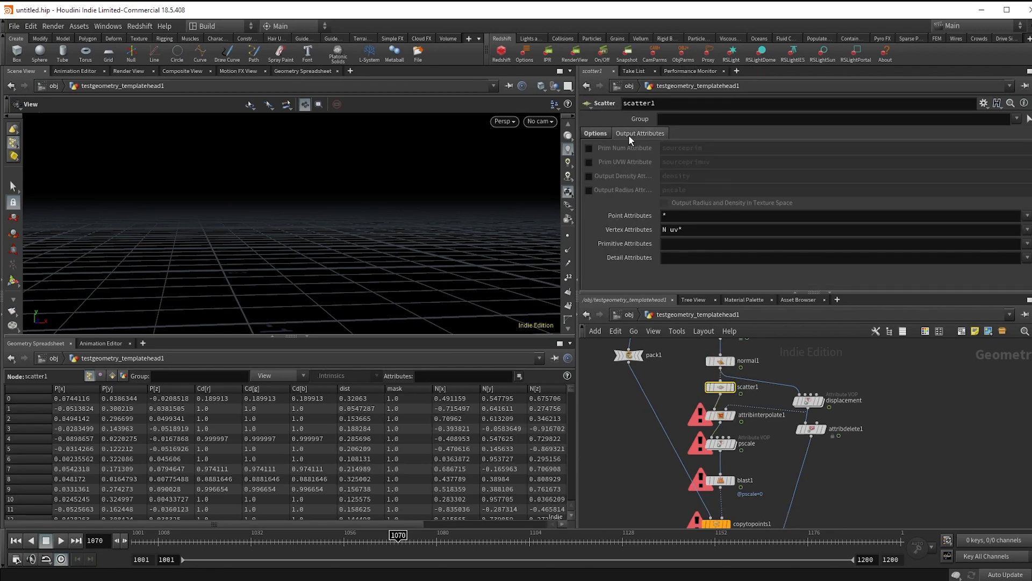
{"action": "left_click", "coordinate": [588, 162]}
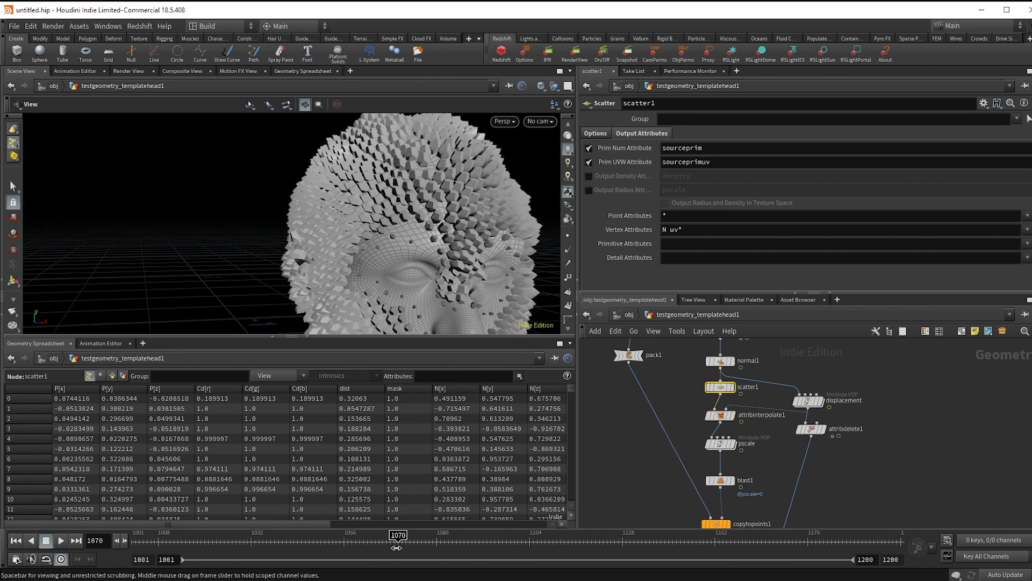
Scrub the timeline to check the crystals following the displaced skin
{"action": "left_click_drag", "start_coordinate": [397, 534], "coordinate": [165, 534]}
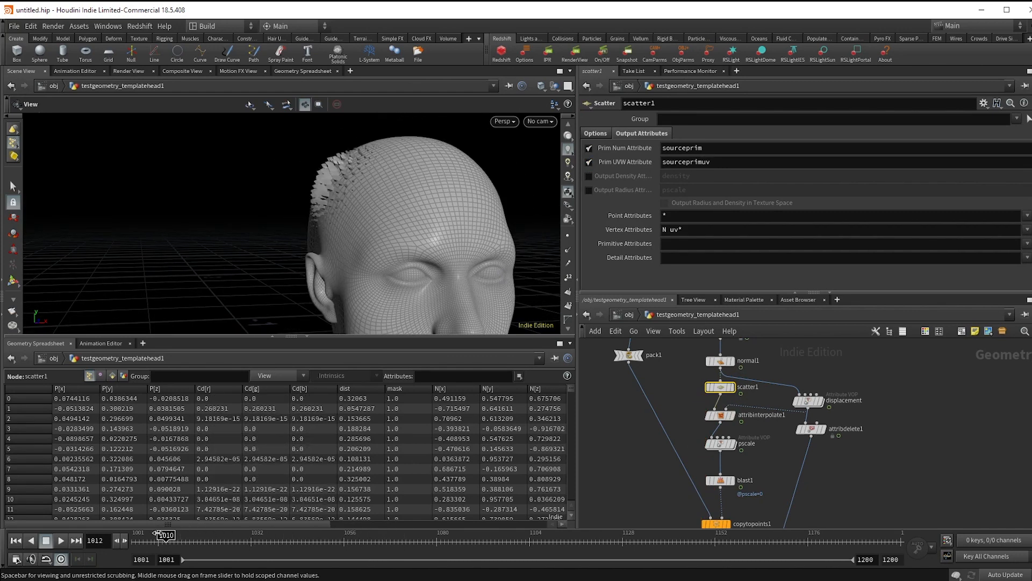
{"action": "left_click_drag", "start_coordinate": [164, 534], "coordinate": [273, 535]}
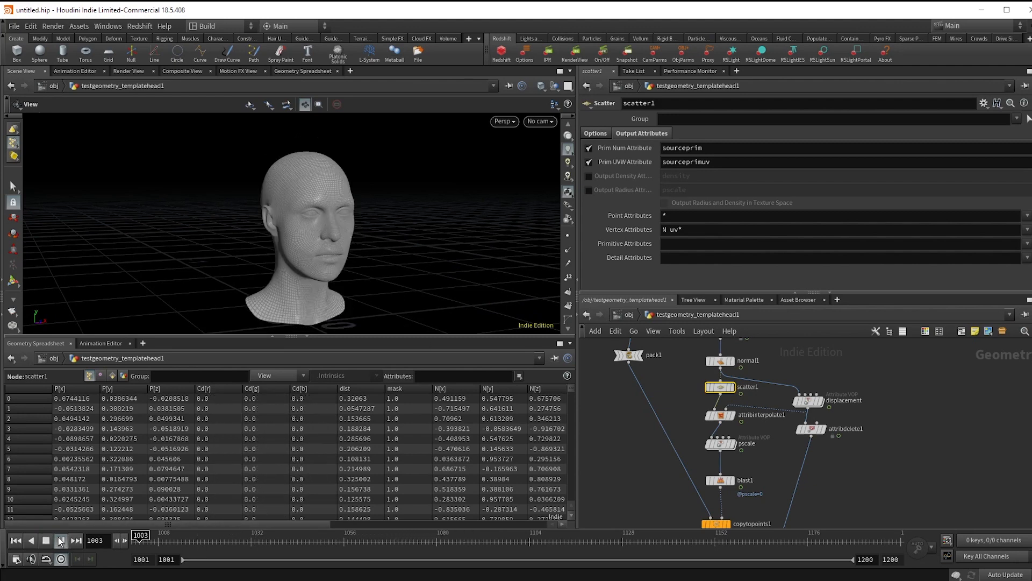
{"action": "left_click", "coordinate": [60, 541]}
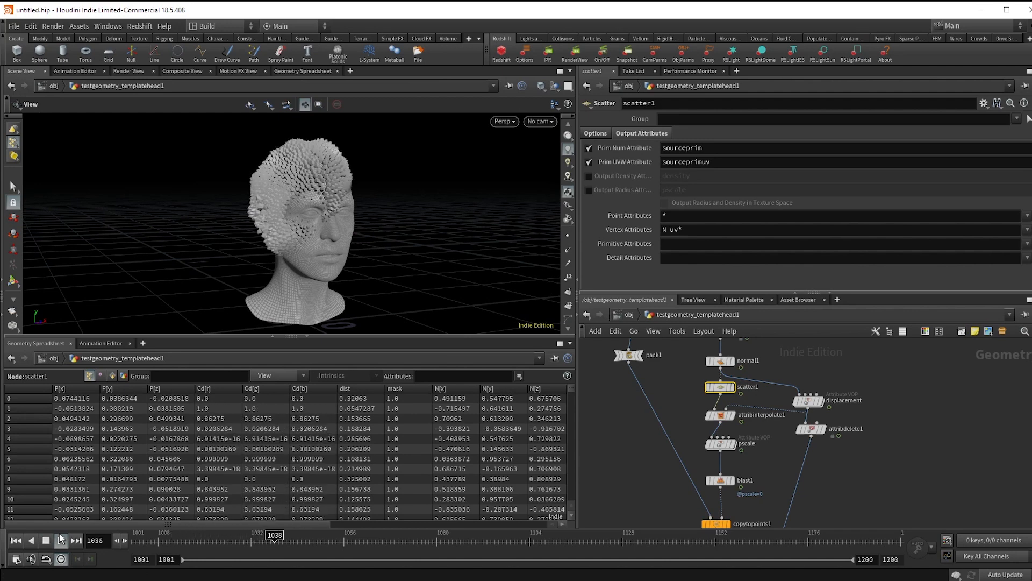
{"action": "left_click_drag", "start_coordinate": [272, 534], "coordinate": [339, 534]}
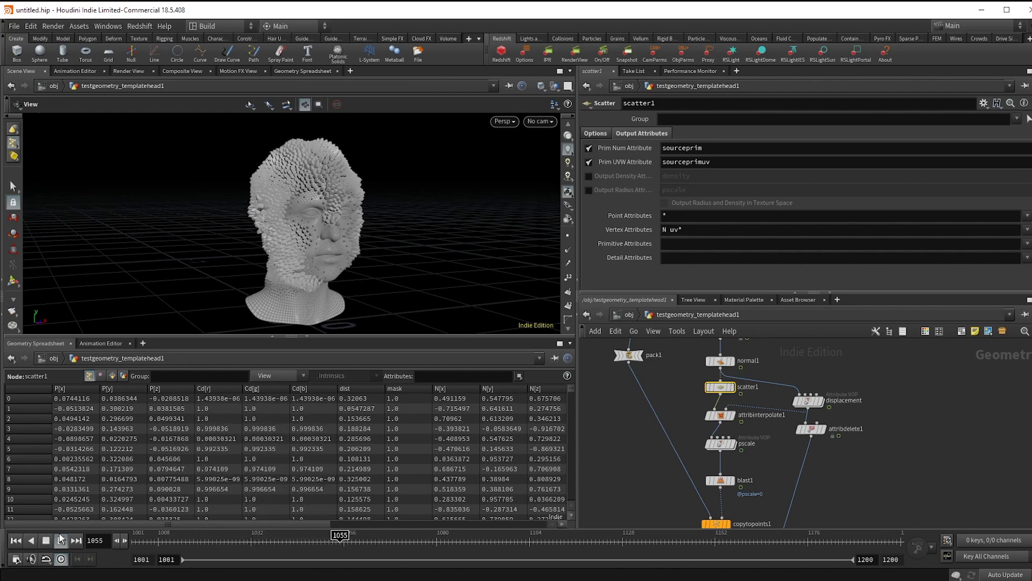
{"action": "left_click", "coordinate": [60, 540]}
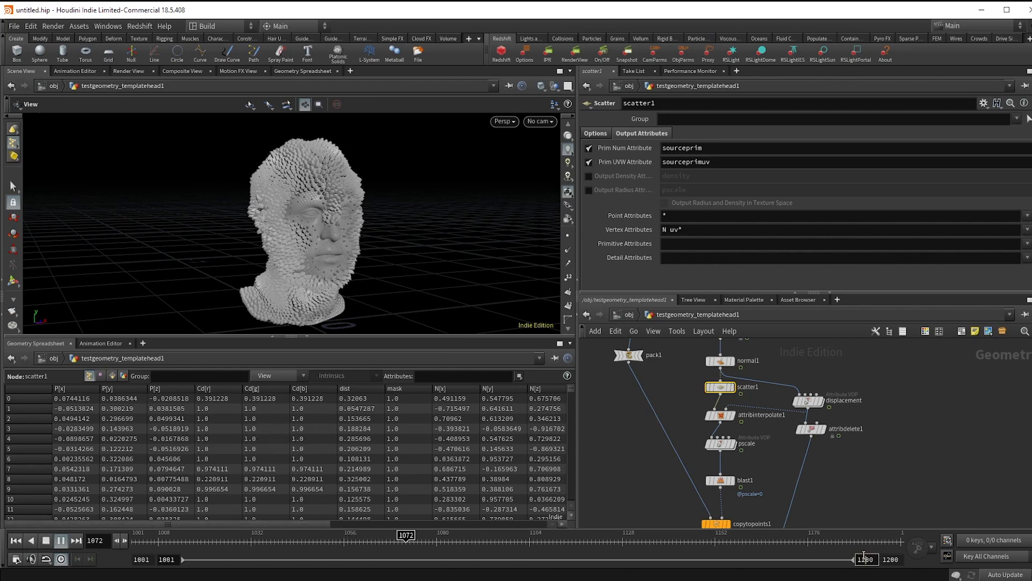